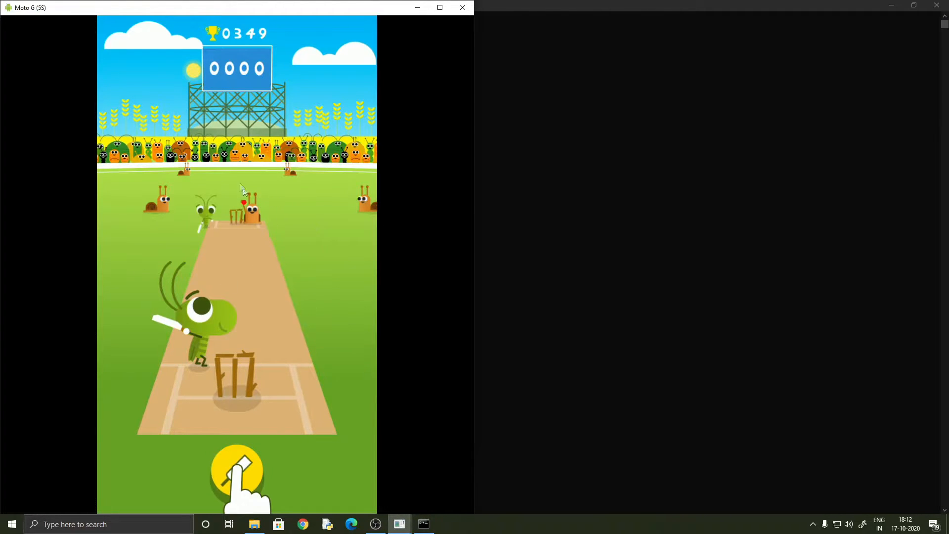
{"action": "mouse_move", "coordinate": [419, 279]}
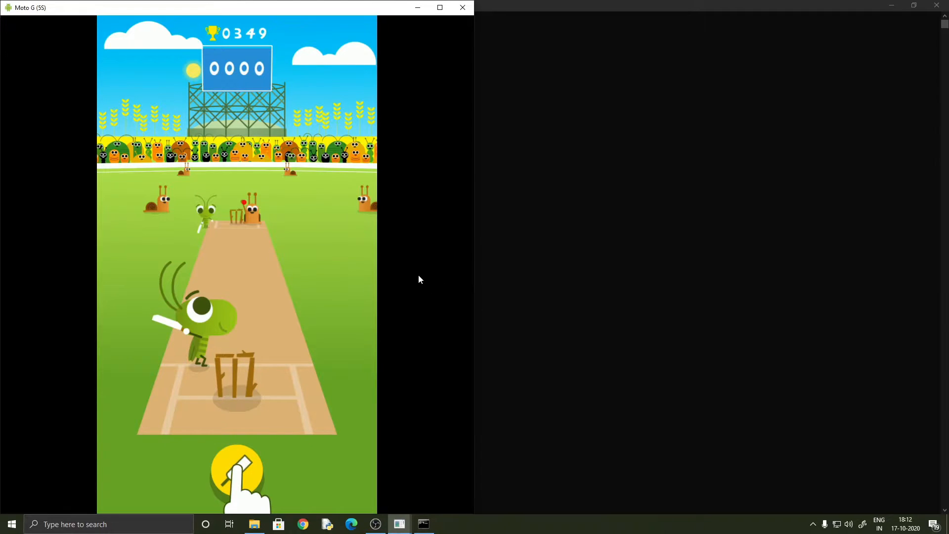
{"action": "mouse_move", "coordinate": [301, 455]}
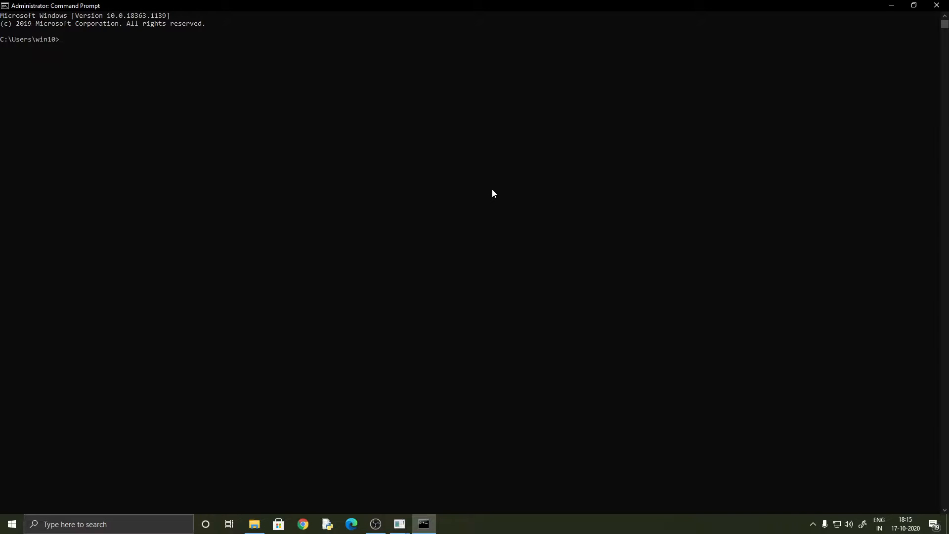
Change to F:\Android_SDK\tools\bin and run monkeyrunner on test.py
{"action": "type", "text": "cd F:\\Android_SDK\\tools\\bin"}
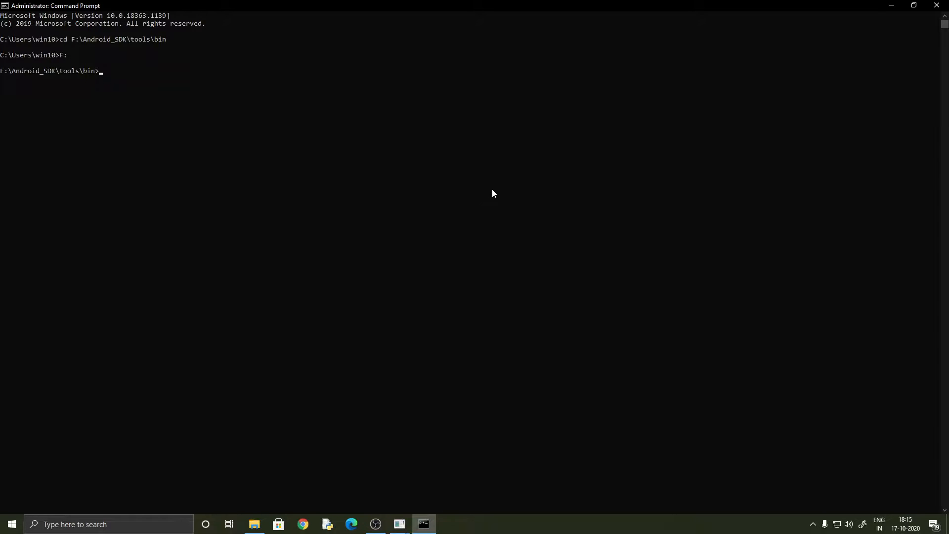
{"action": "type", "text": "m"}
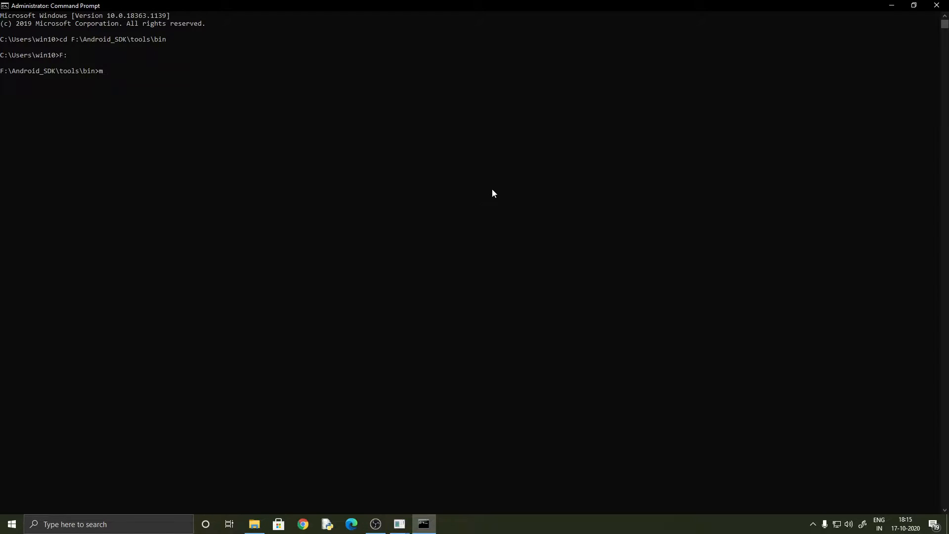
{"action": "type", "text": "onkeyrunner"}
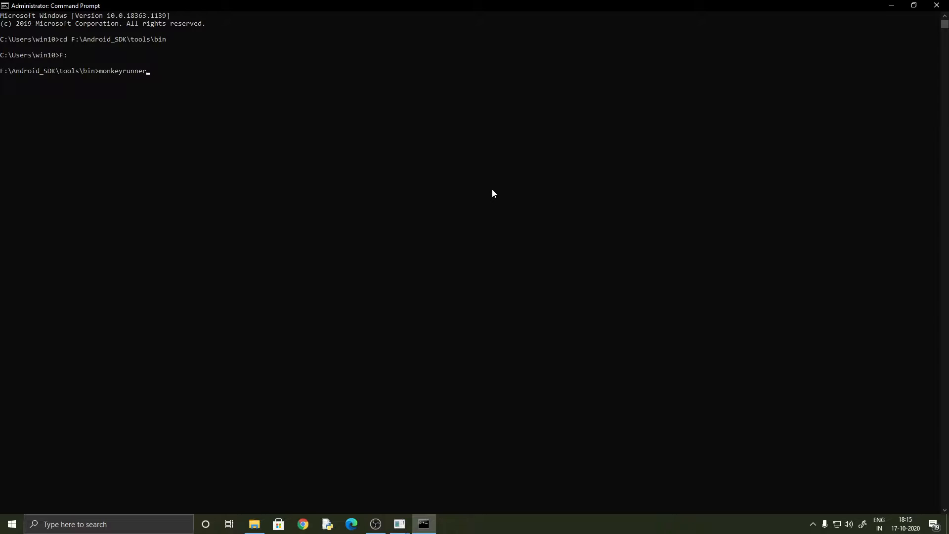
{"action": "type", "text": "test.py"}
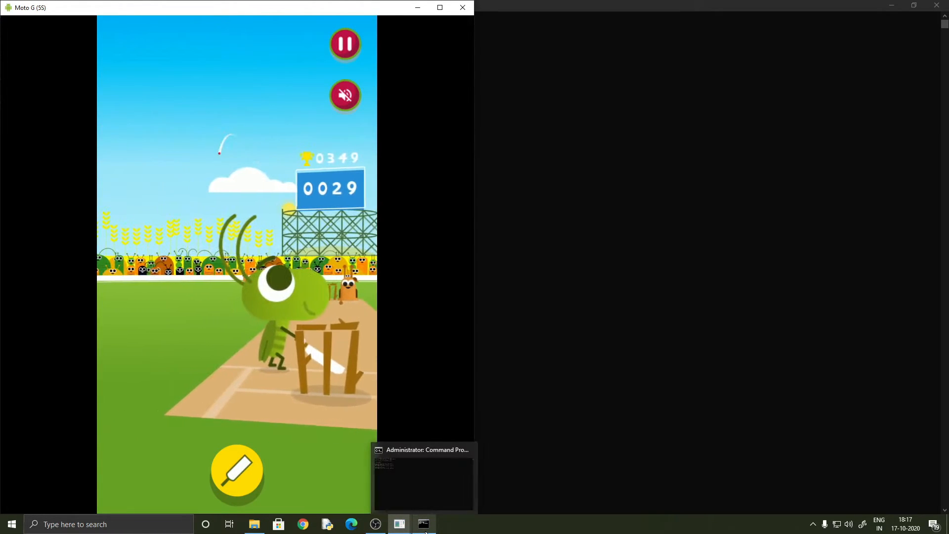
Let the script bat until the score reaches 29, then return to the Command Prompt
{"action": "left_click", "coordinate": [423, 524]}
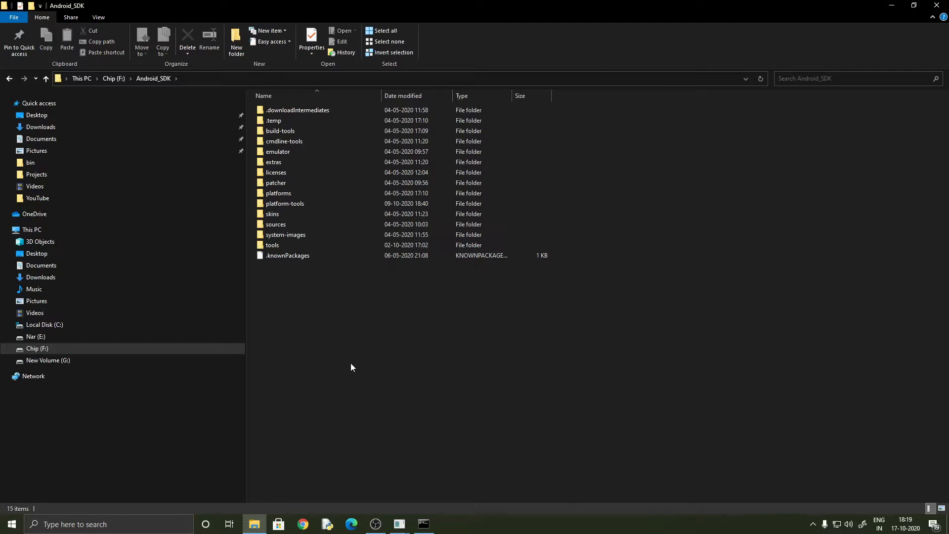
{"action": "mouse_move", "coordinate": [386, 464]}
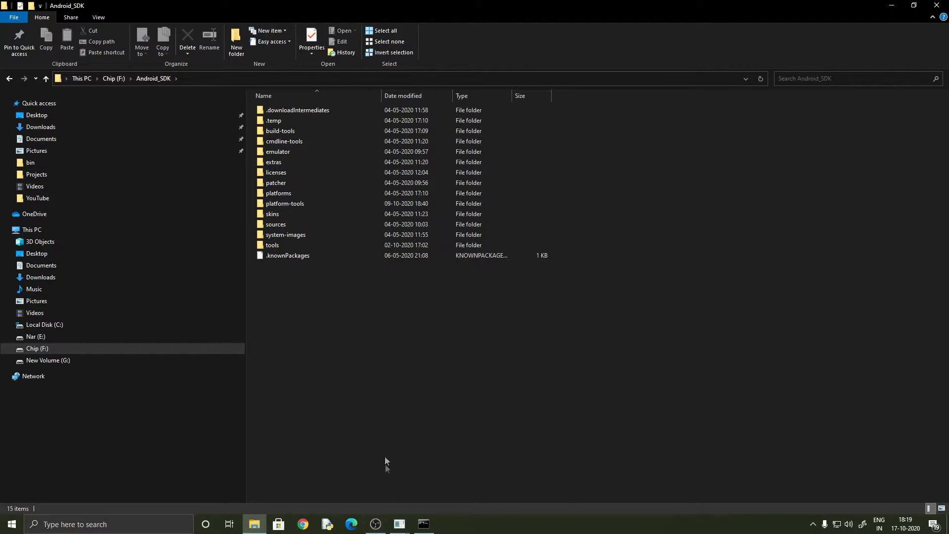
{"action": "mouse_move", "coordinate": [302, 308]}
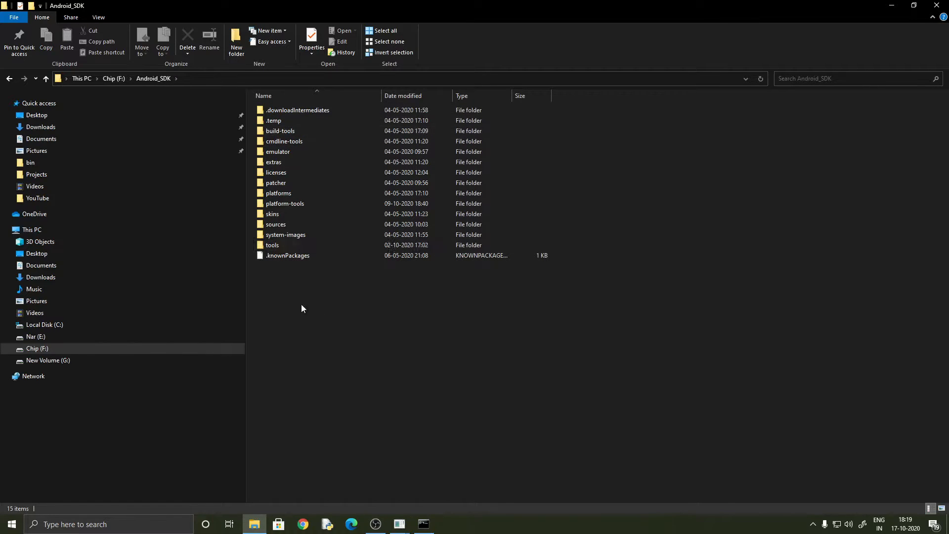
Browse into Android_SDK\tools\bin where monkeyrunner and the test script are listed
{"action": "left_click", "coordinate": [287, 255]}
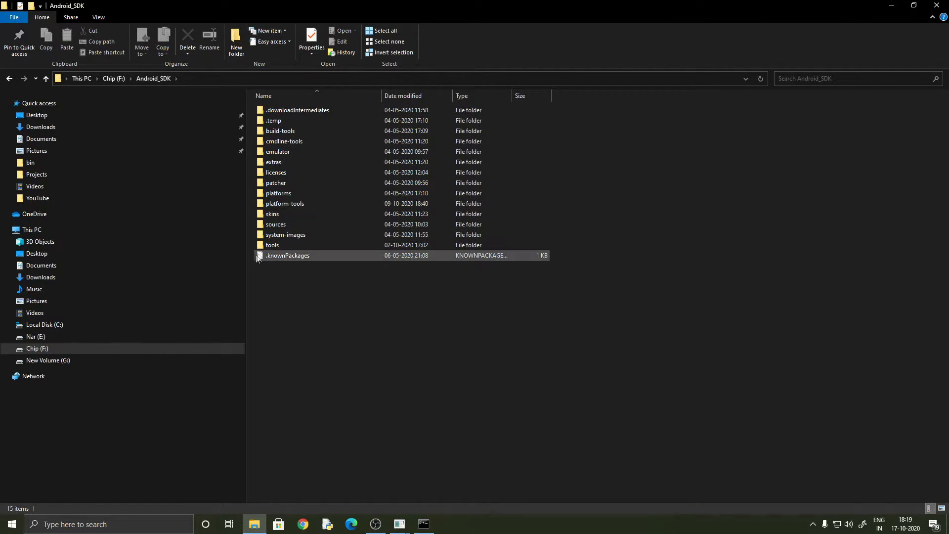
{"action": "double_click", "coordinate": [271, 245]}
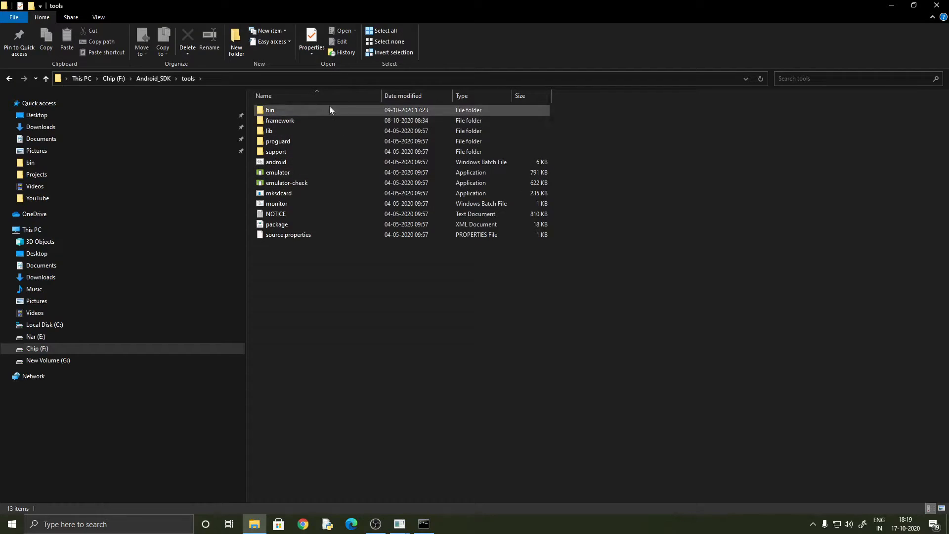
{"action": "double_click", "coordinate": [269, 110]}
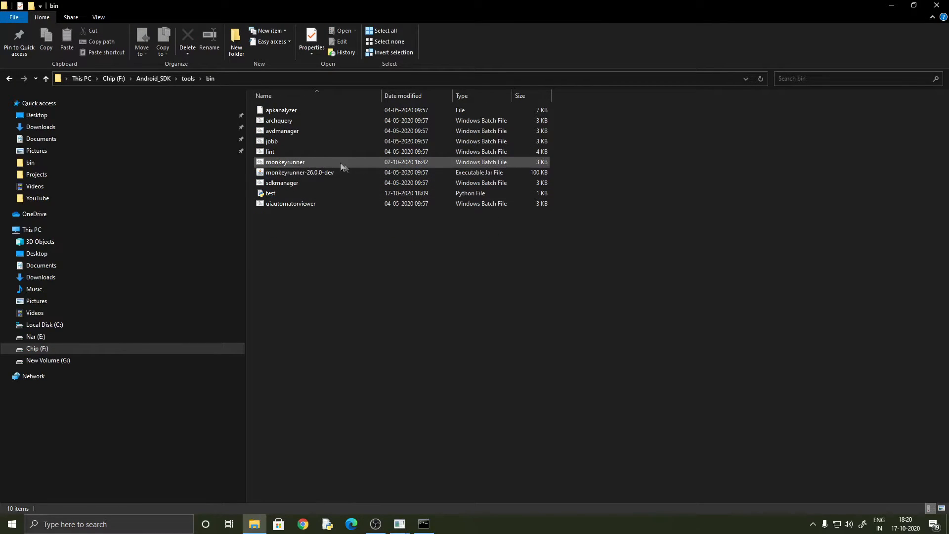
{"action": "left_click", "coordinate": [336, 272]}
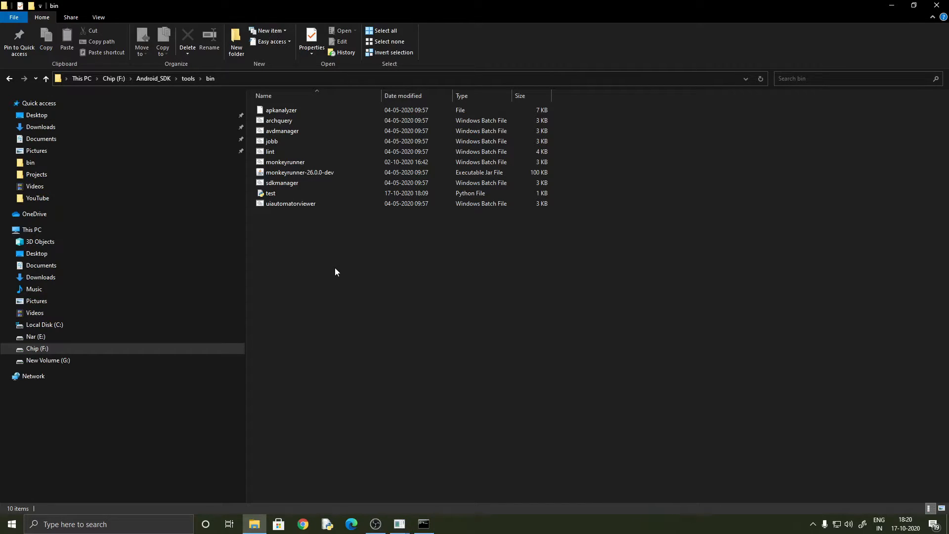
{"action": "mouse_move", "coordinate": [393, 231]}
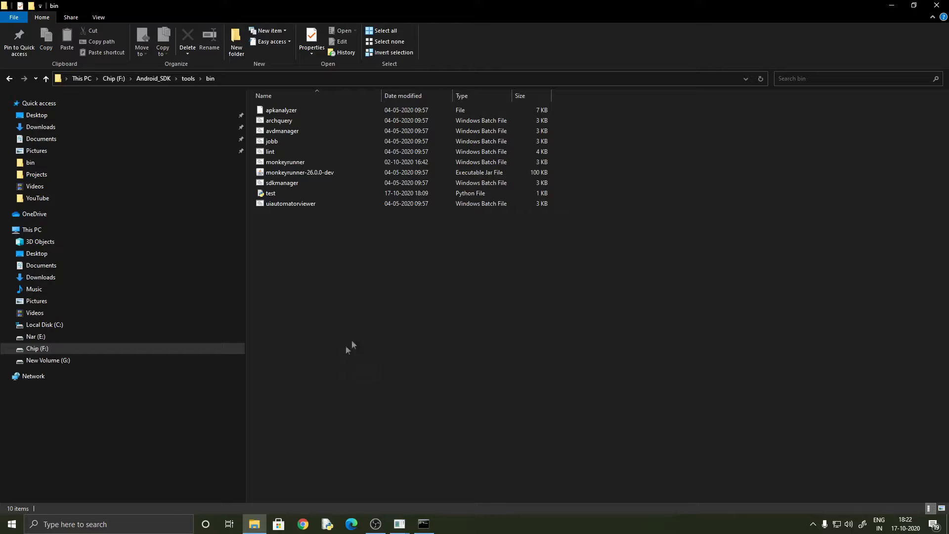
{"action": "mouse_move", "coordinate": [281, 182]}
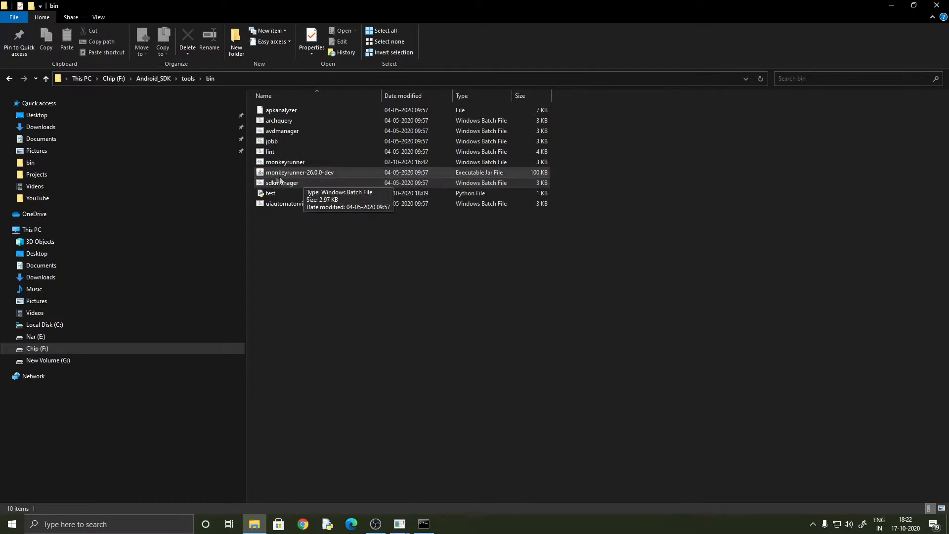
{"action": "mouse_move", "coordinate": [327, 176]}
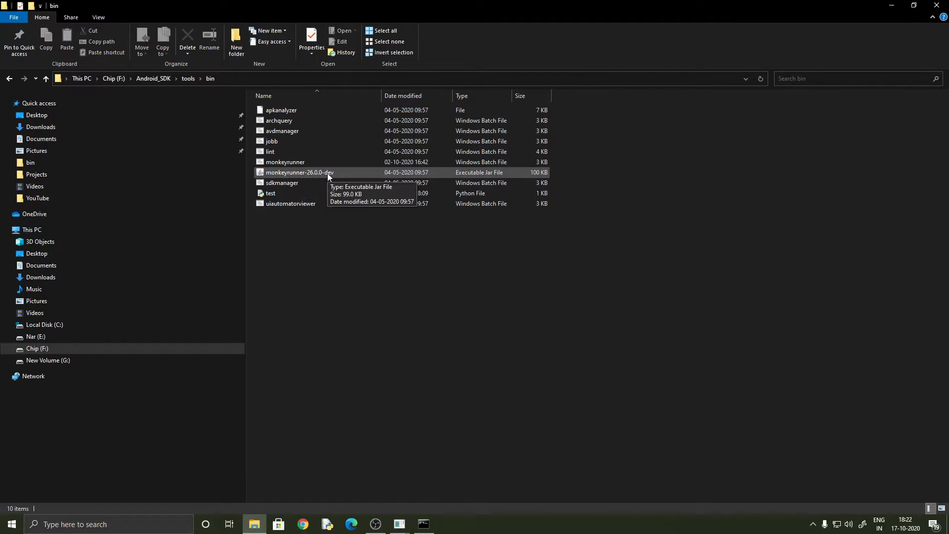
{"action": "mouse_move", "coordinate": [353, 176]}
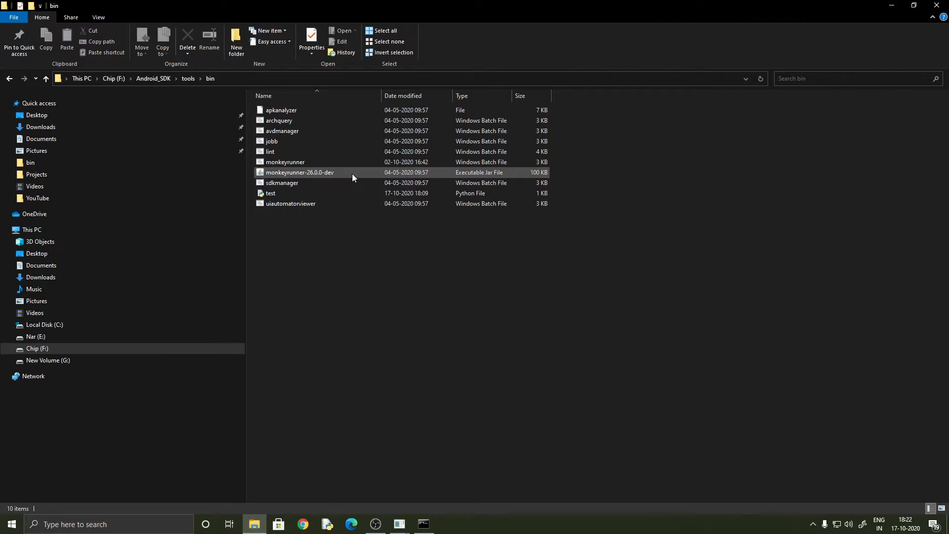
Select the monkeyrunner-26.0.0-dev jar in bin and check its copy in tools\lib
{"action": "left_click", "coordinate": [298, 172]}
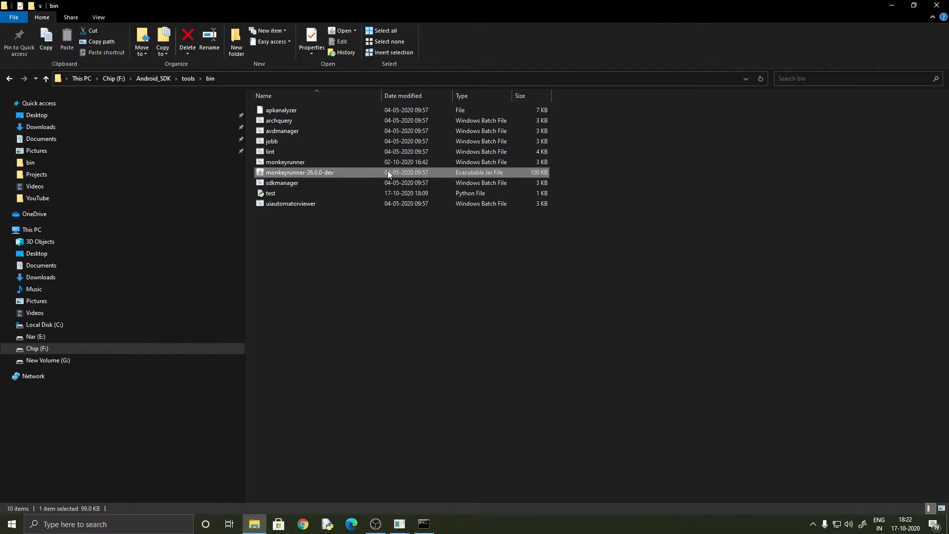
{"action": "mouse_move", "coordinate": [308, 179]}
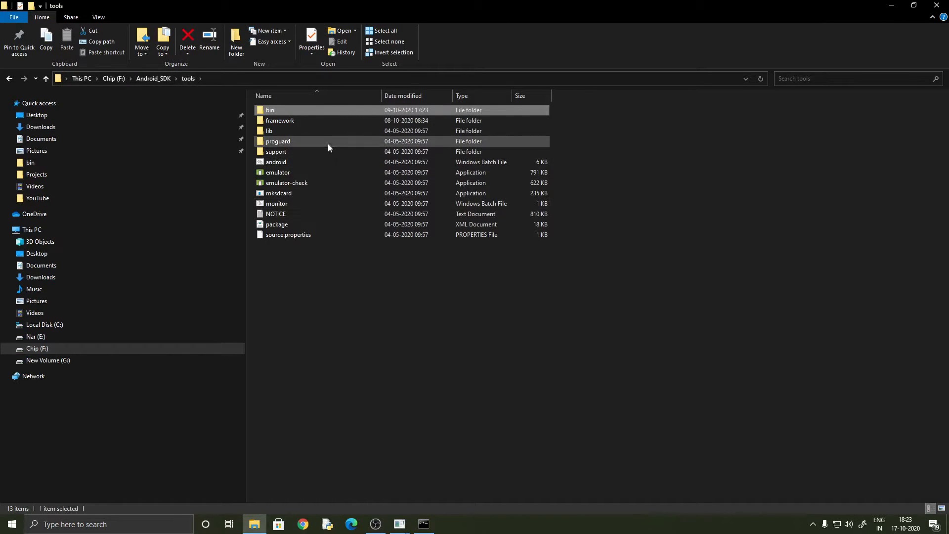
{"action": "double_click", "coordinate": [269, 131]}
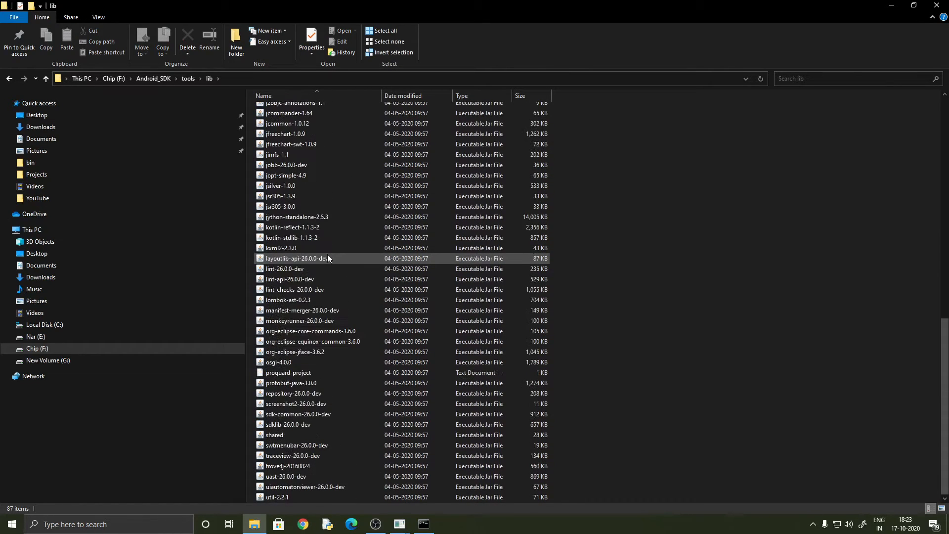
{"action": "left_click", "coordinate": [300, 320]}
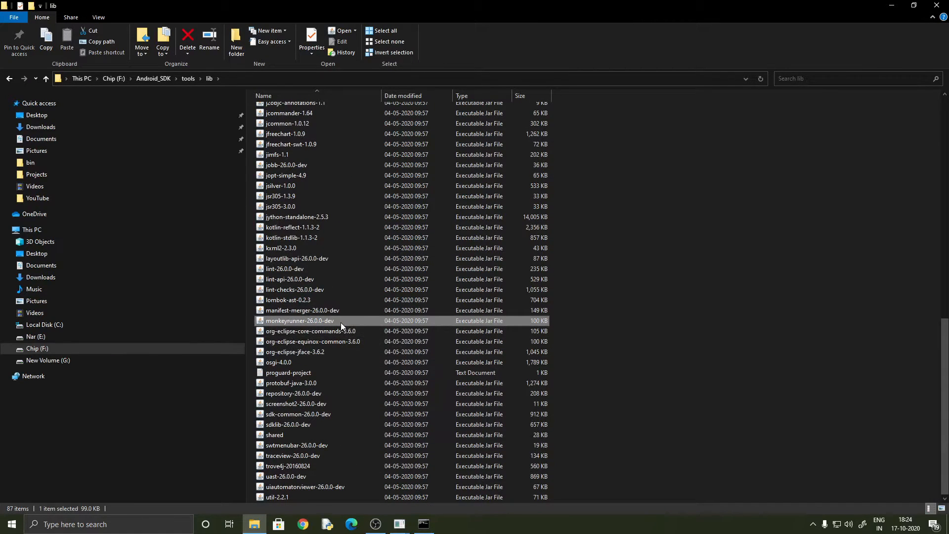
Return to Android_SDK\tools\bin and open the test Python script for editing
{"action": "left_click", "coordinate": [153, 78]}
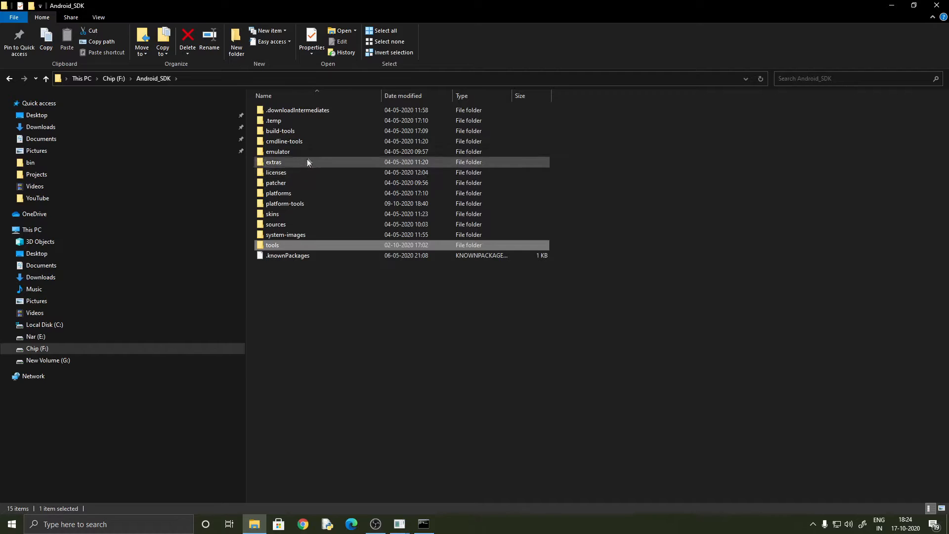
{"action": "double_click", "coordinate": [272, 245]}
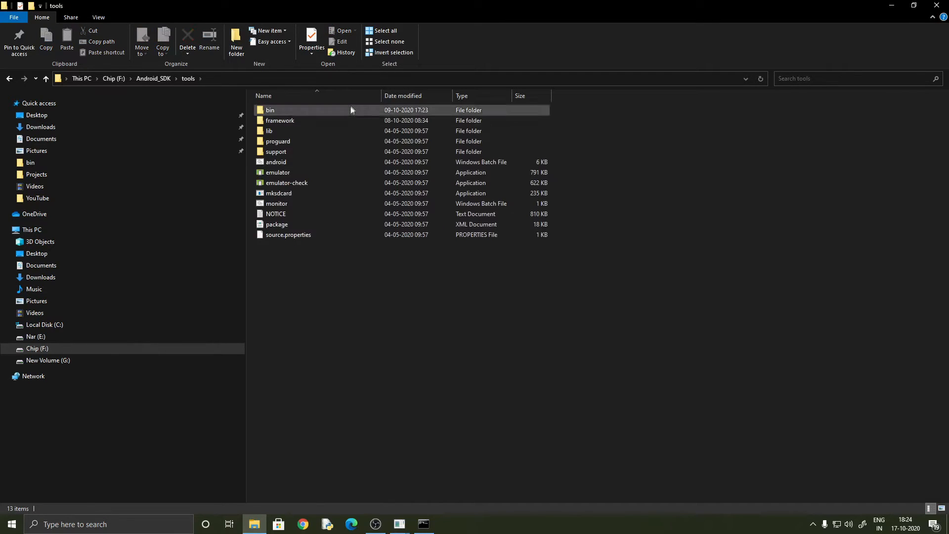
{"action": "double_click", "coordinate": [270, 109]}
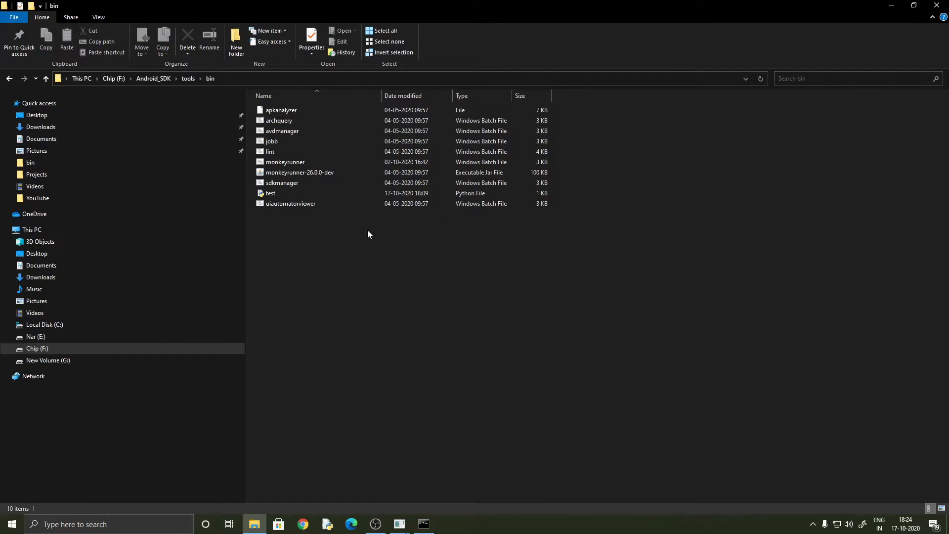
{"action": "left_click", "coordinate": [270, 193]}
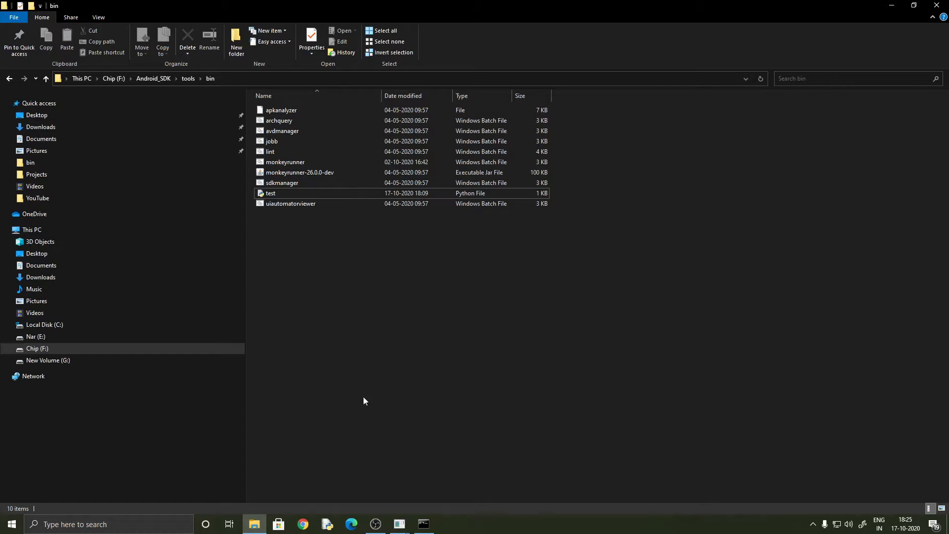
{"action": "double_click", "coordinate": [270, 193]}
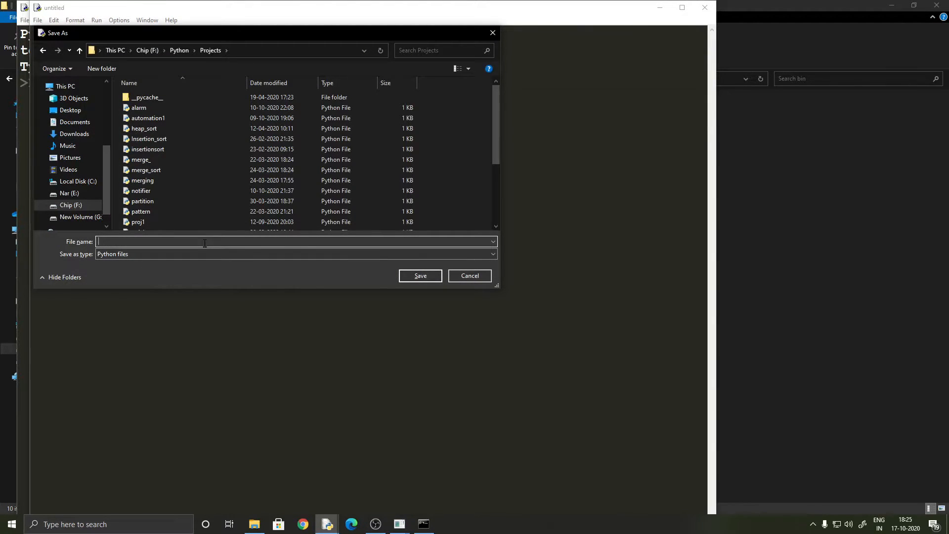
Save the new script as cric_automation.py in F:\Python\Projects
{"action": "type", "text": "cric_automation"}
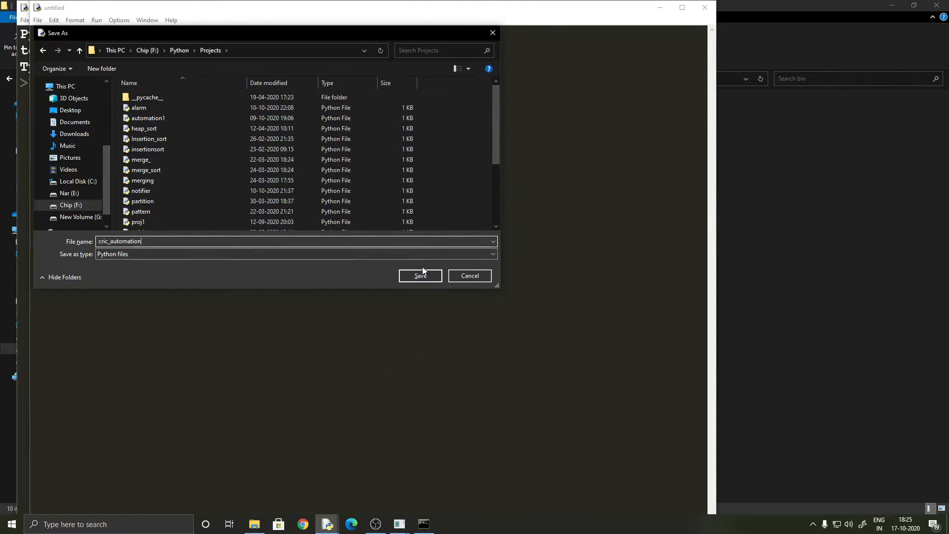
{"action": "left_click", "coordinate": [420, 276]}
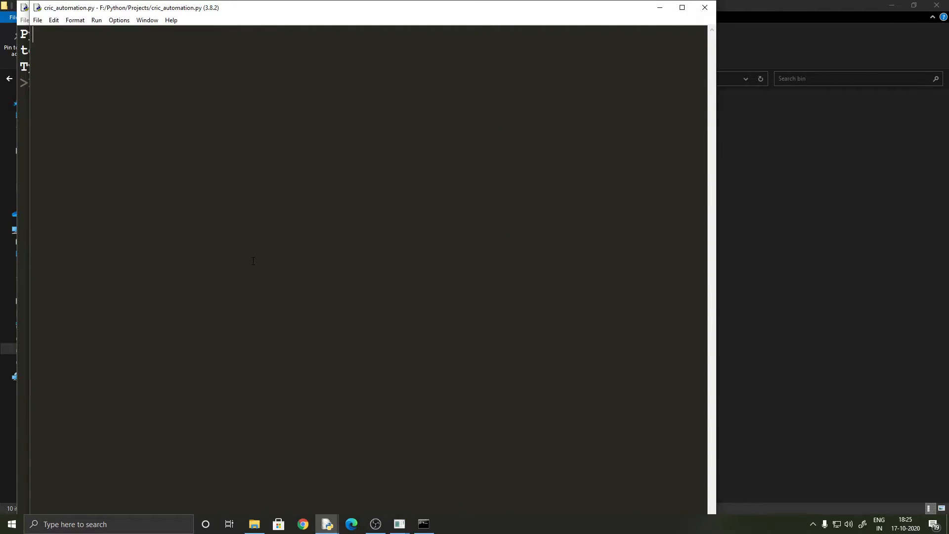
Import MonkeyDevice and MonkeyRunner from com.android.monkeyrunner, and import time
{"action": "left_click", "coordinate": [682, 6]}
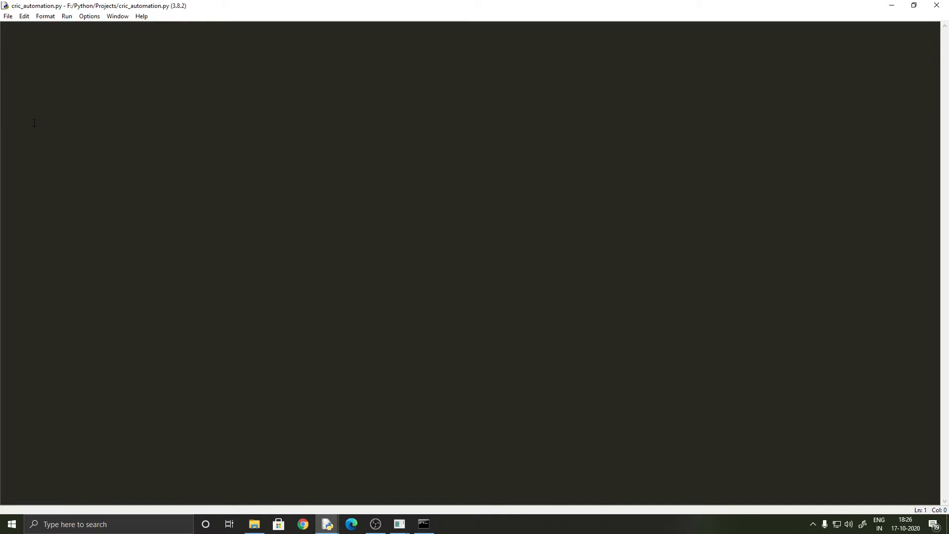
{"action": "type", "text": "from"}
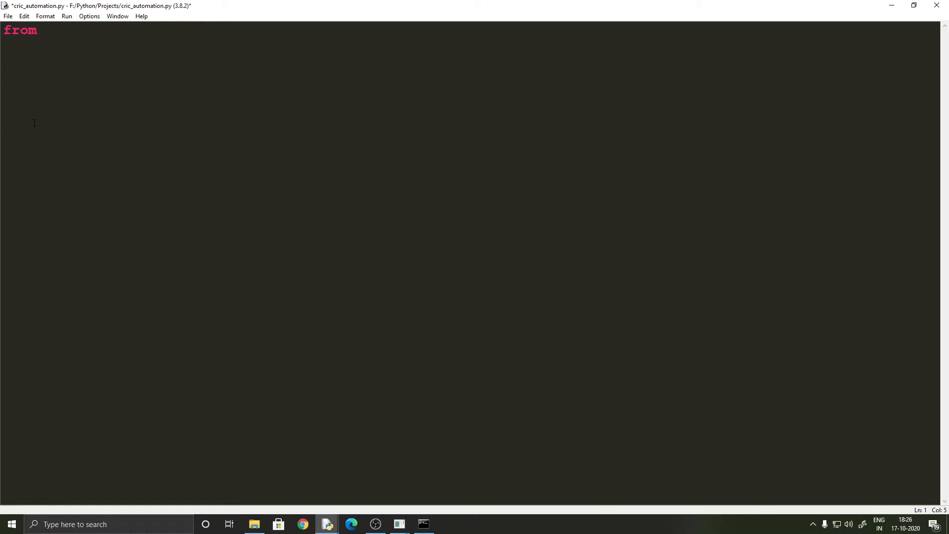
{"action": "type", "text": "com.an"}
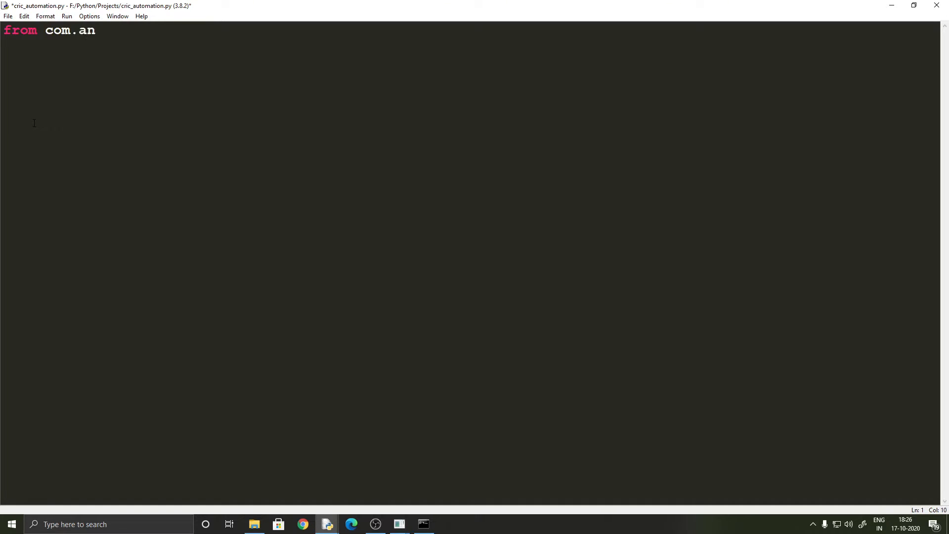
{"action": "type", "text": "droid.mon"}
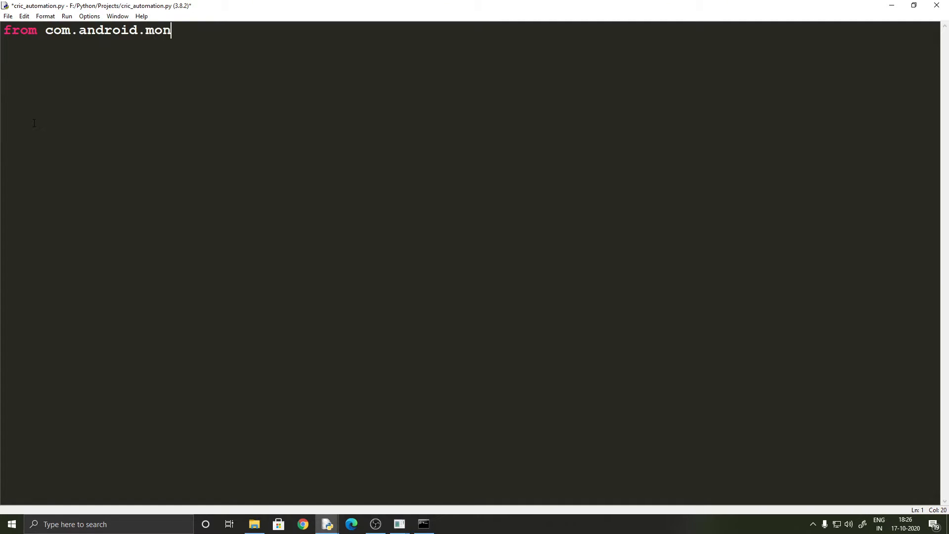
{"action": "type", "text": "keyrunner"}
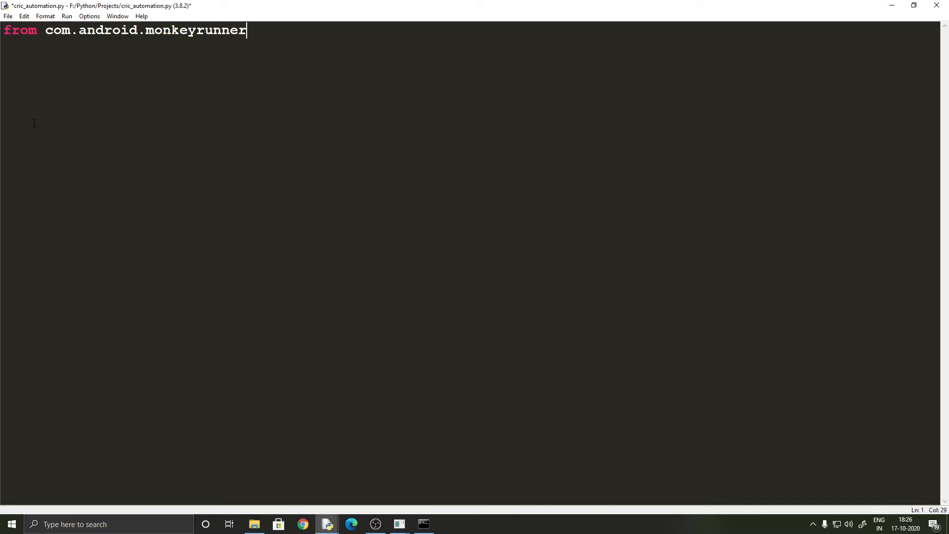
{"action": "type", "text": "import"}
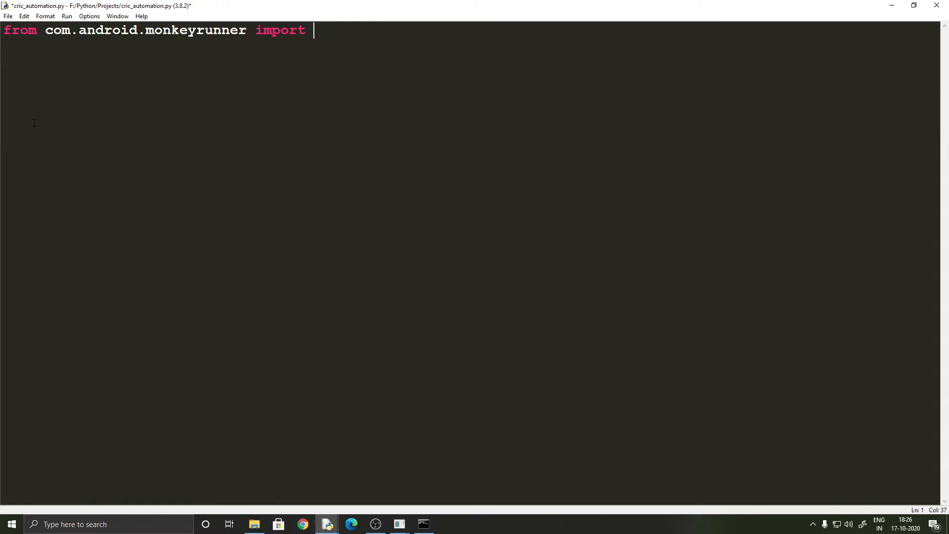
{"action": "type", "text": "MonkeyDev"}
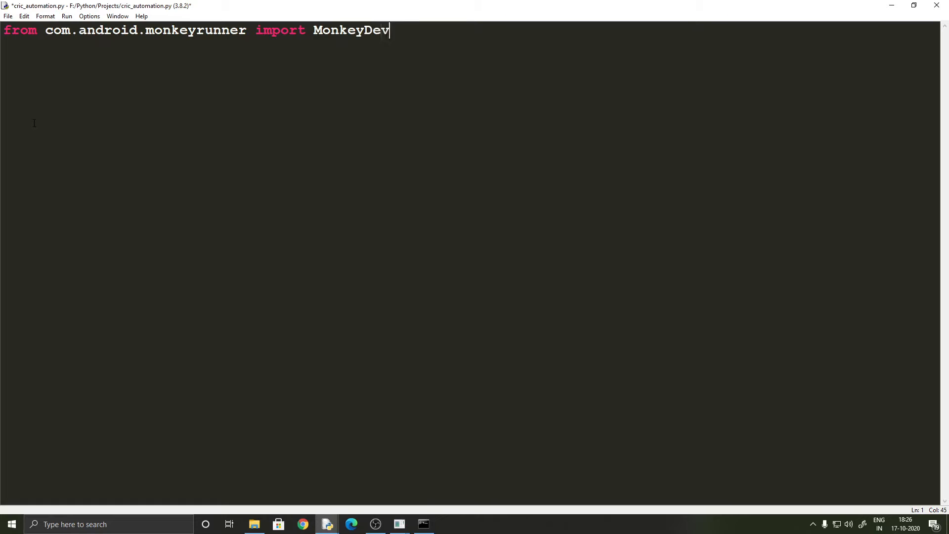
{"action": "type", "text": "ice"}
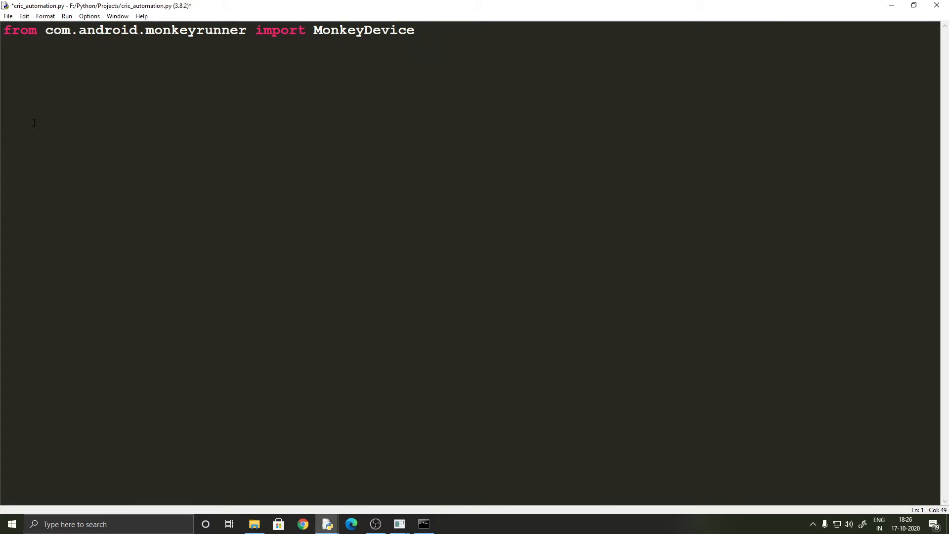
{"action": "type", "text": ", MonkeyRu"}
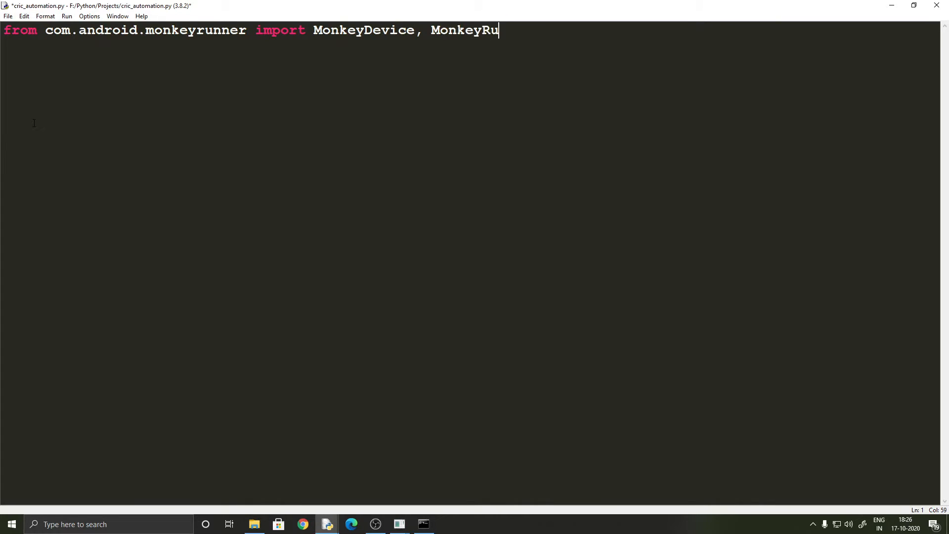
{"action": "type", "text": "nner"}
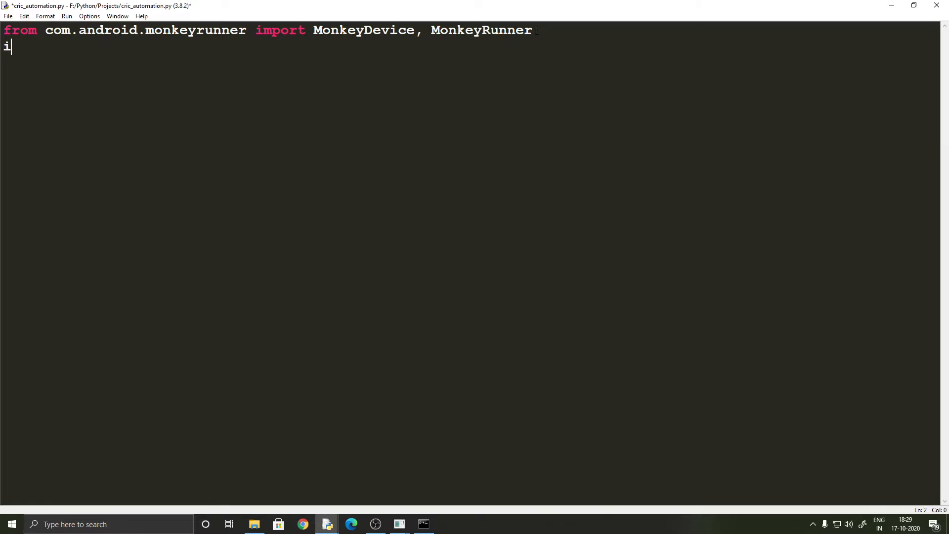
{"action": "type", "text": "mport time"}
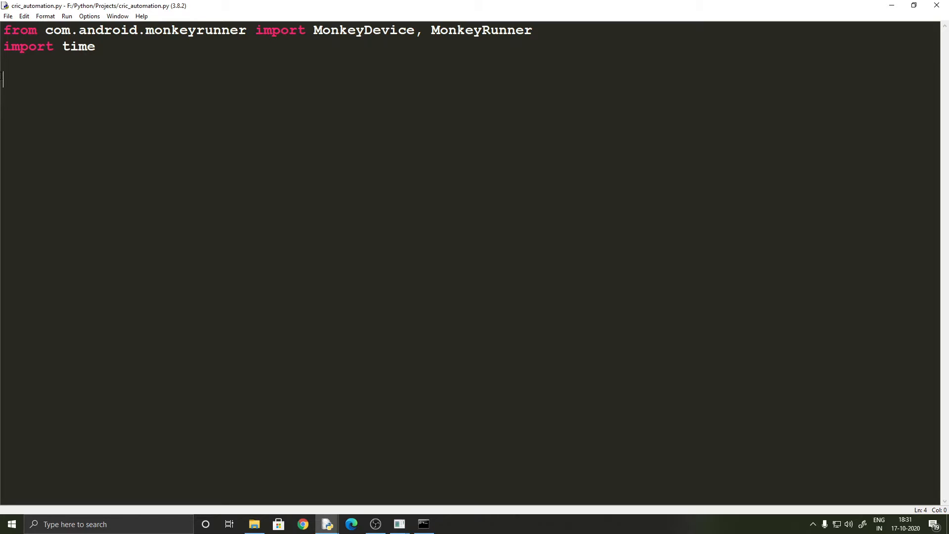
Add device = MonkeyRunner.waitForConnection() to connect to the phone
{"action": "type", "text": "device"}
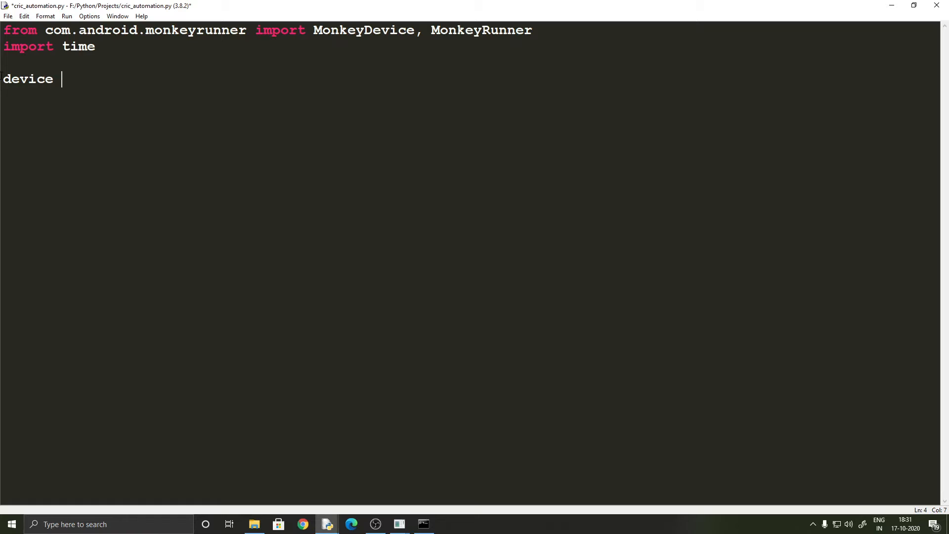
{"action": "type", "text": "= Monkey"}
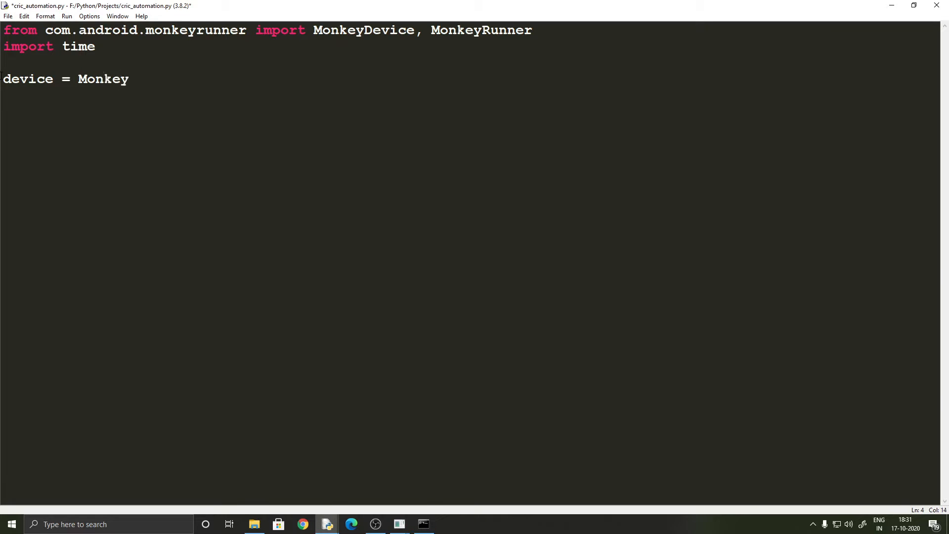
{"action": "type", "text": "Runner.wait"}
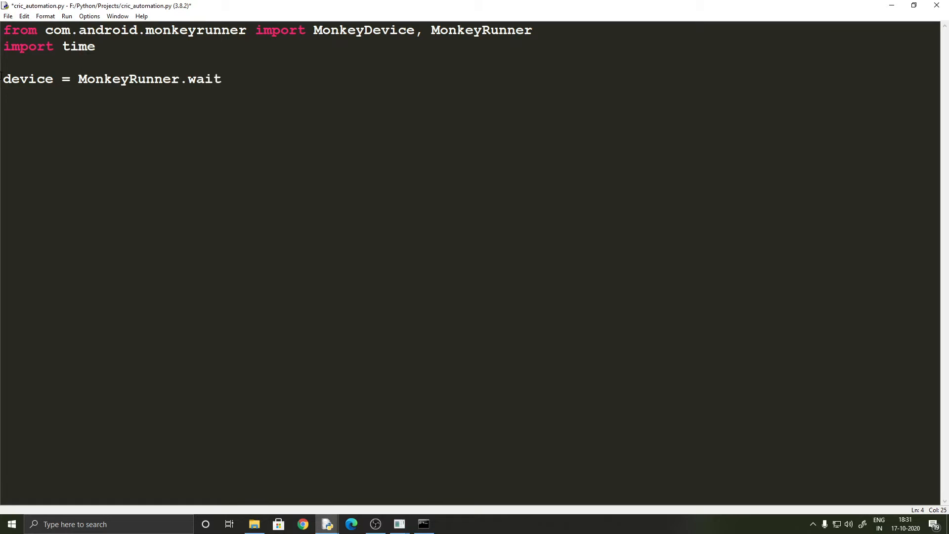
{"action": "type", "text": "For"}
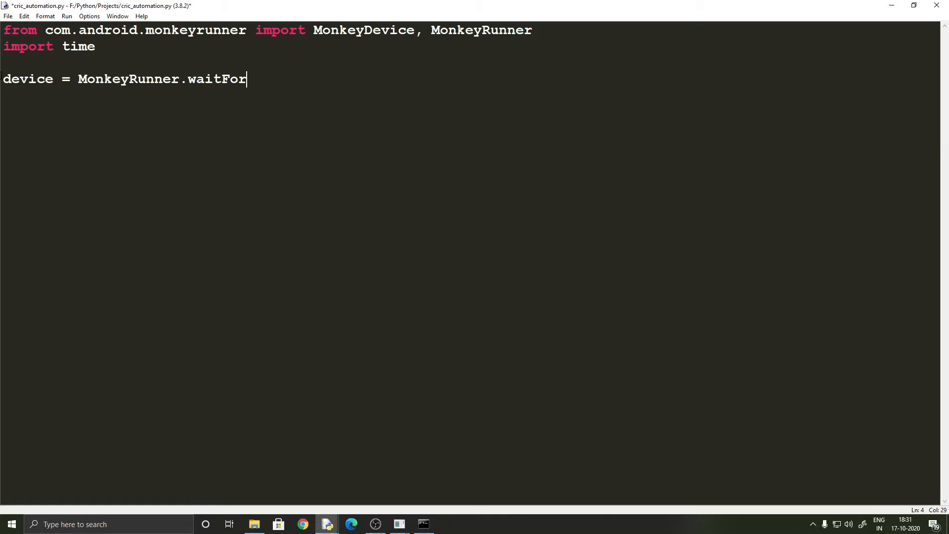
{"action": "type", "text": "Connection"}
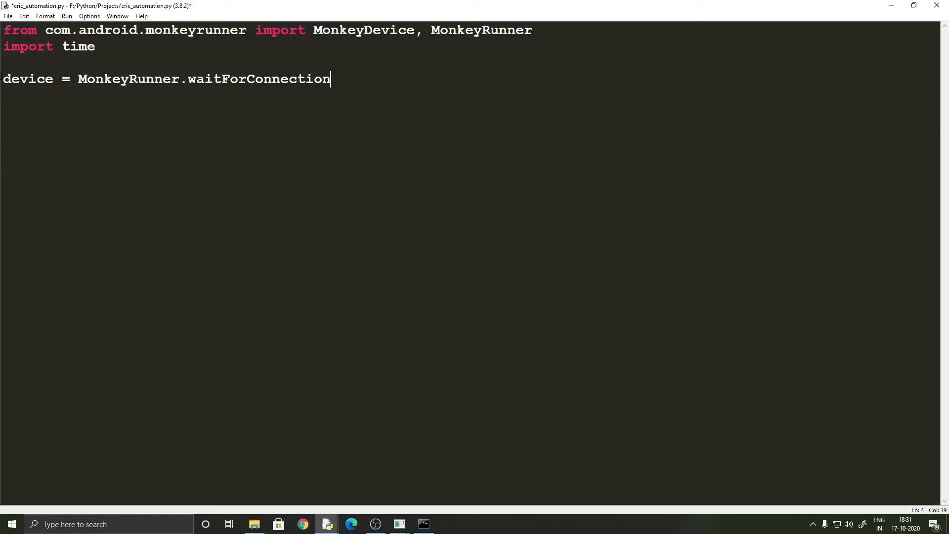
{"action": "type", "text": "()"}
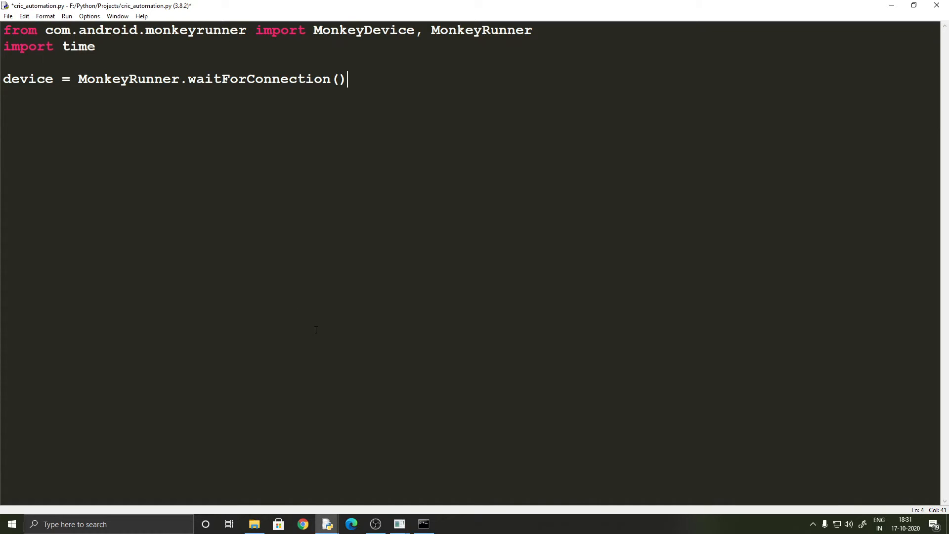
{"action": "mouse_move", "coordinate": [428, 376]}
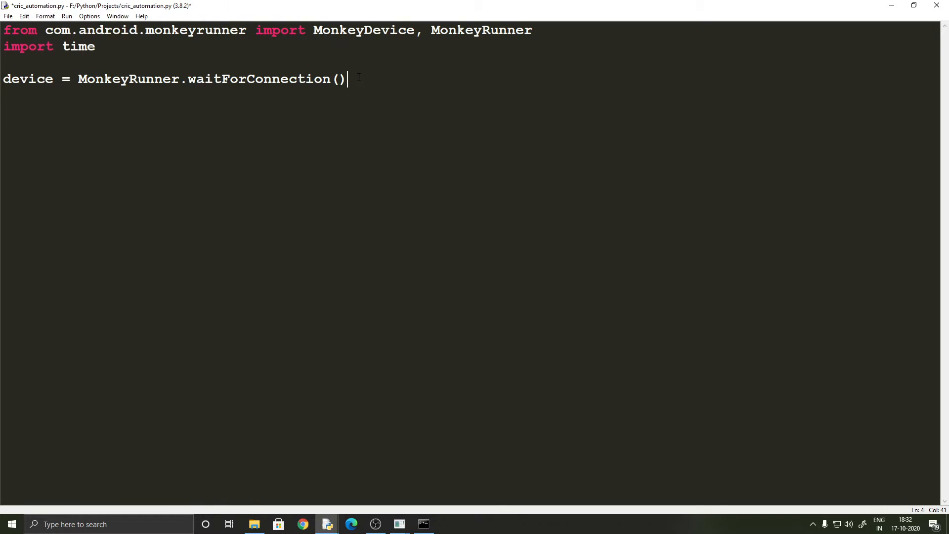
{"action": "key", "text": "Enter"}
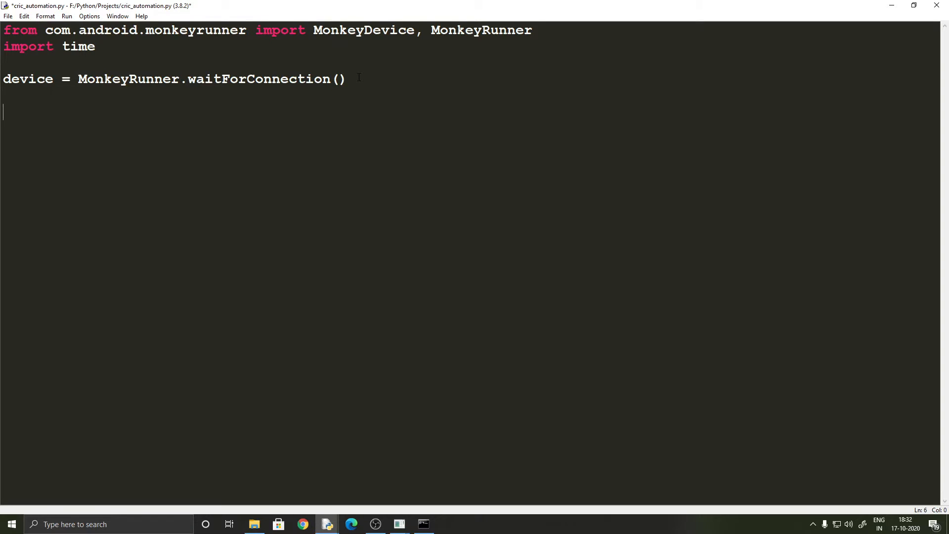
Start an infinite while(1) loop containing a device.touch() call
{"action": "type", "text": "while"}
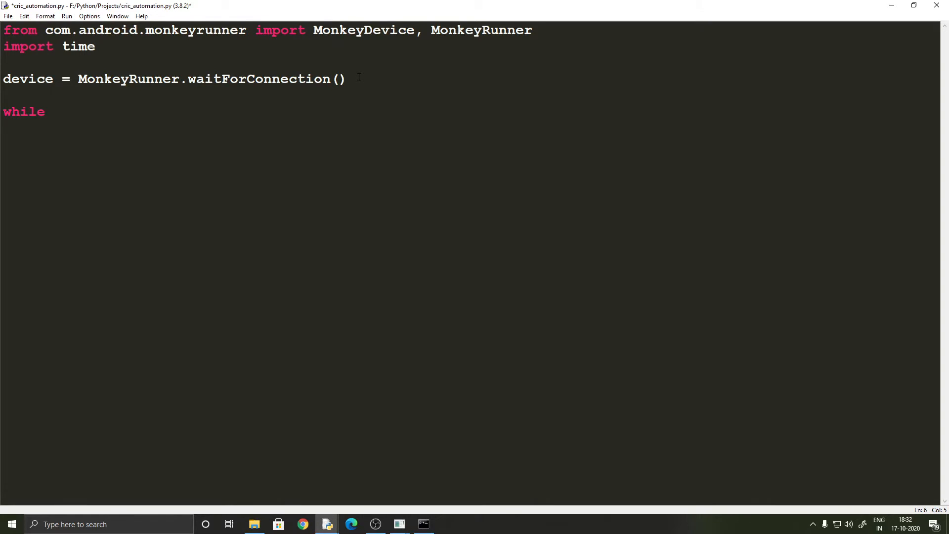
{"action": "type", "text": "(1):"}
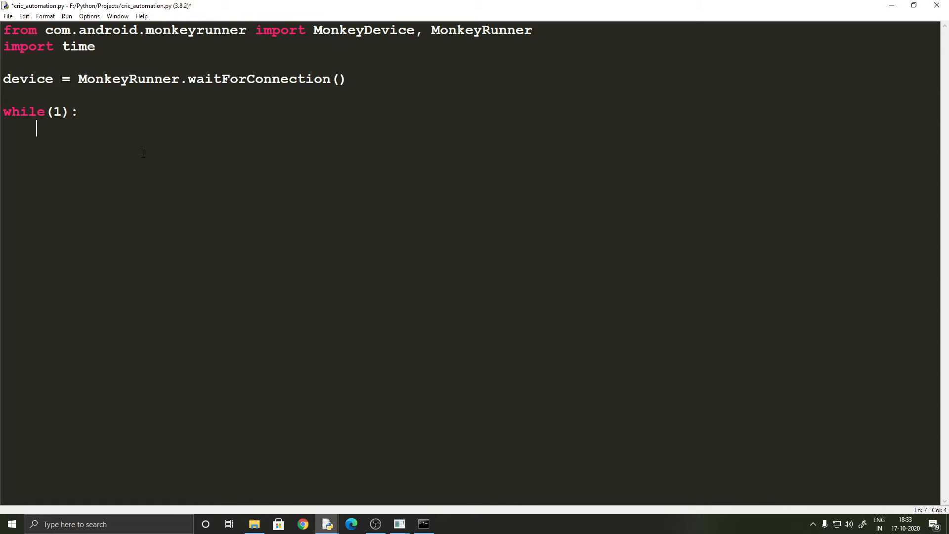
{"action": "type", "text": "device"}
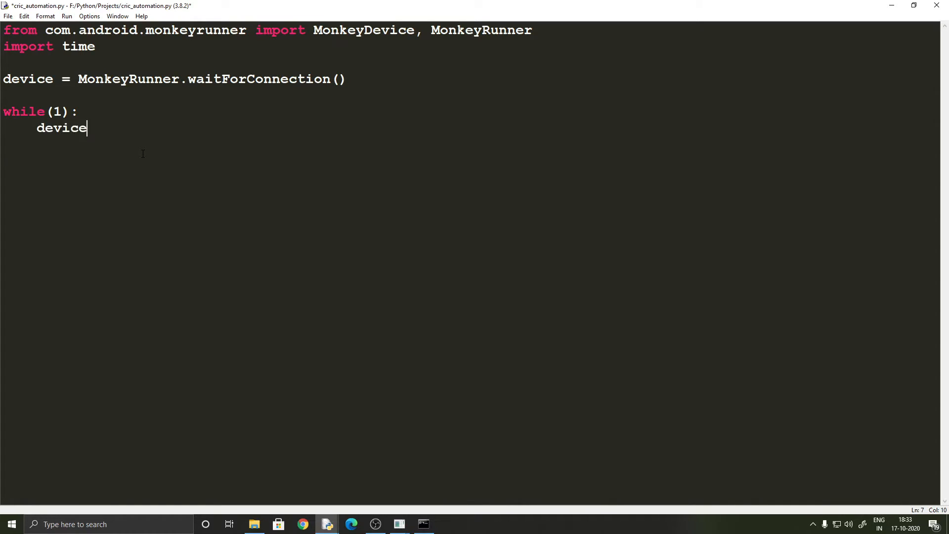
{"action": "type", "text": ".touch("}
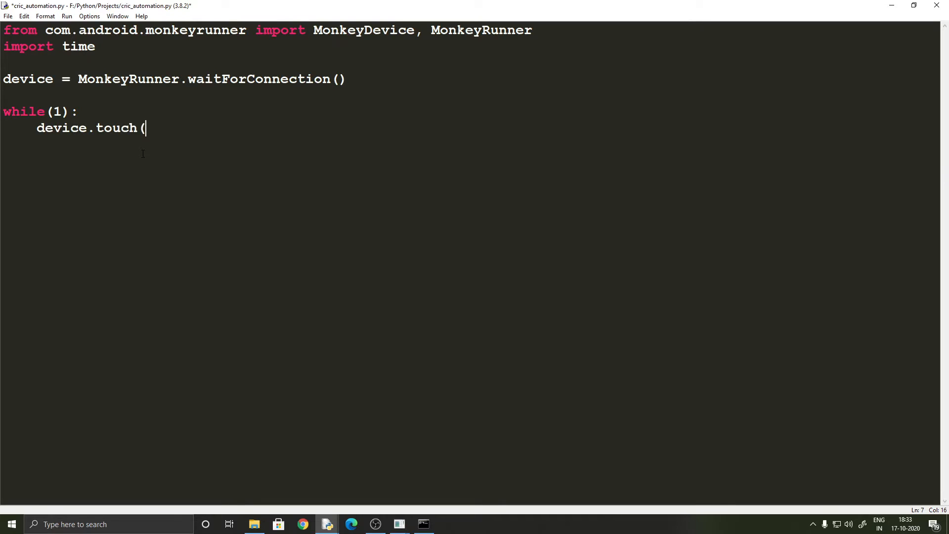
{"action": "type", "text": "("}
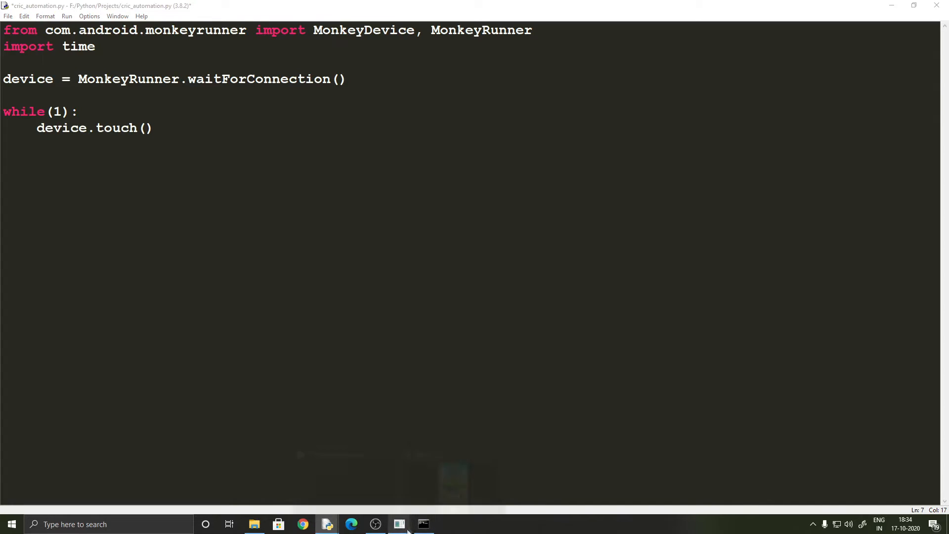
Give the touch call arguments 538, 1761, 'DOWN_AND_UP' to tap the bat button
{"action": "left_click", "coordinate": [398, 523]}
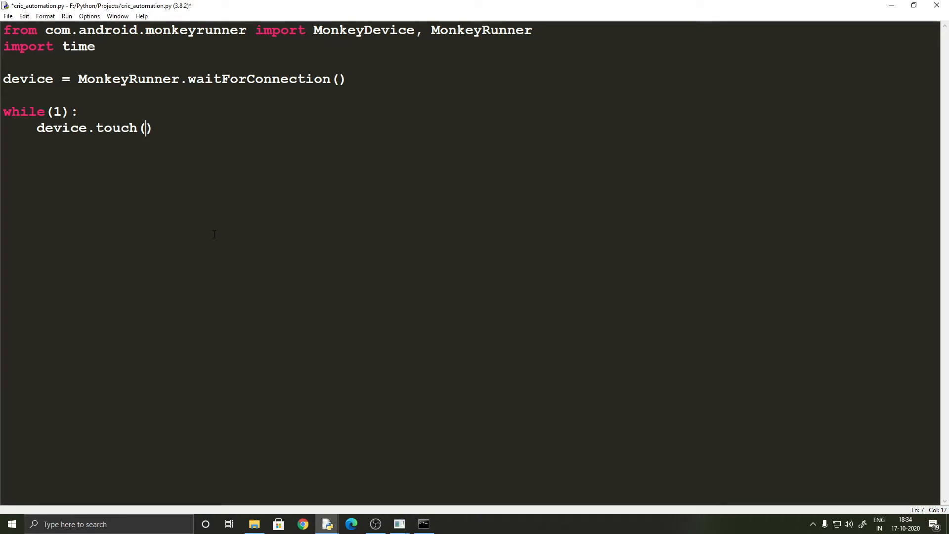
{"action": "type", "text": "538, 17"}
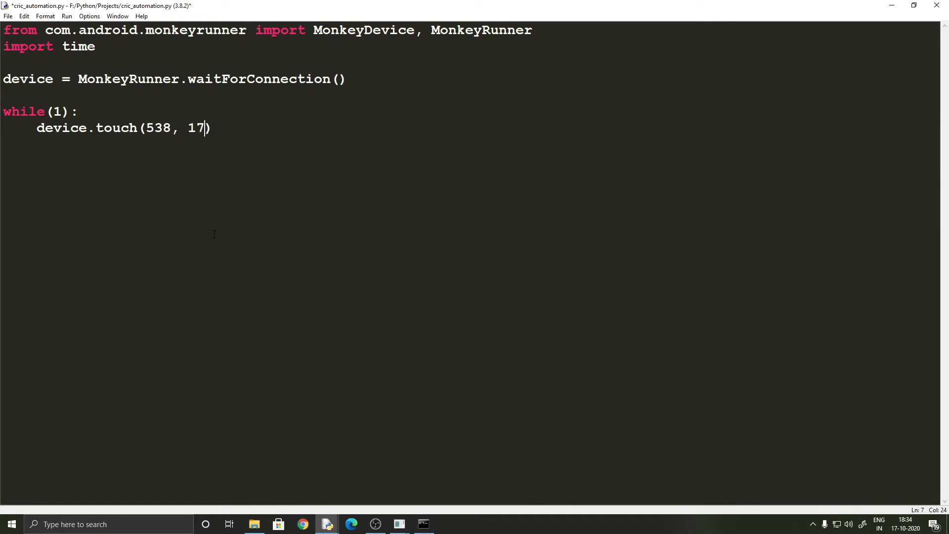
{"action": "type", "text": "61"}
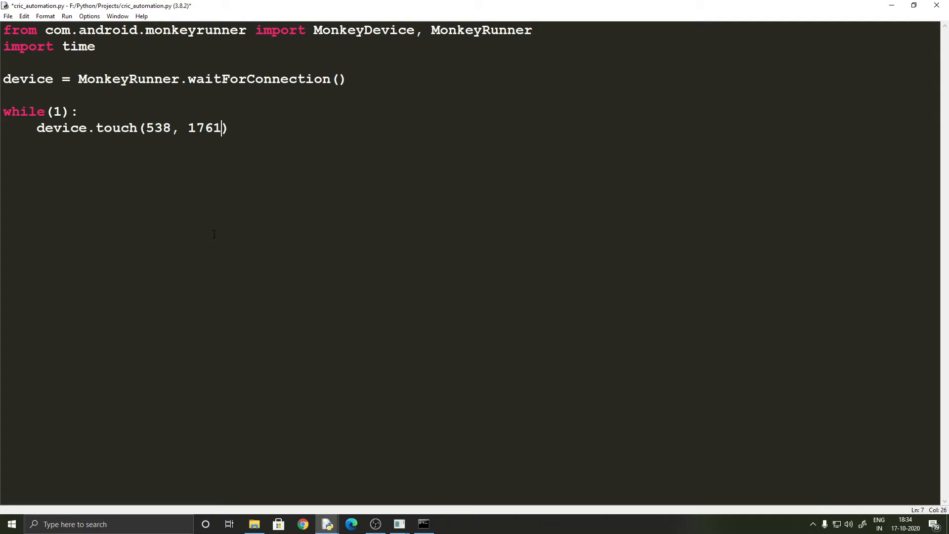
{"action": "type", "text": ","}
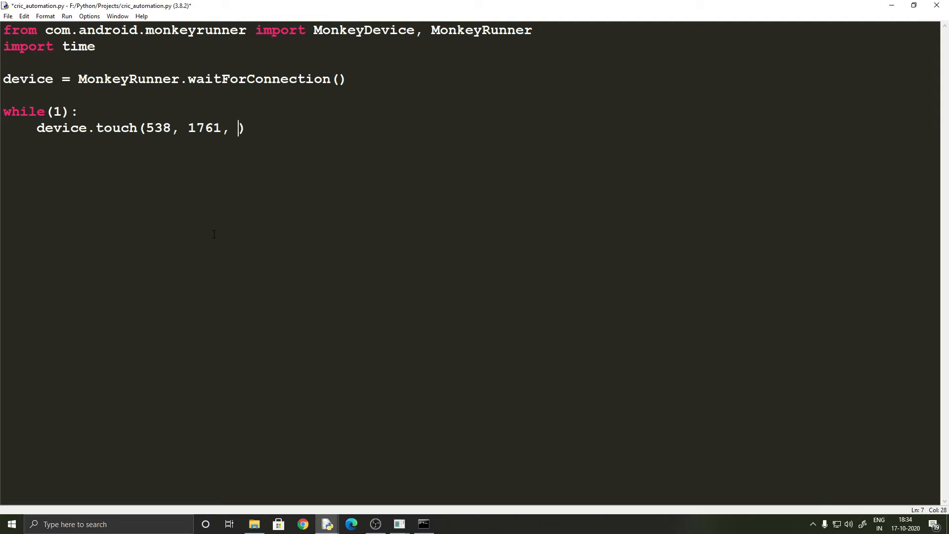
{"action": "type", "text": "'"}
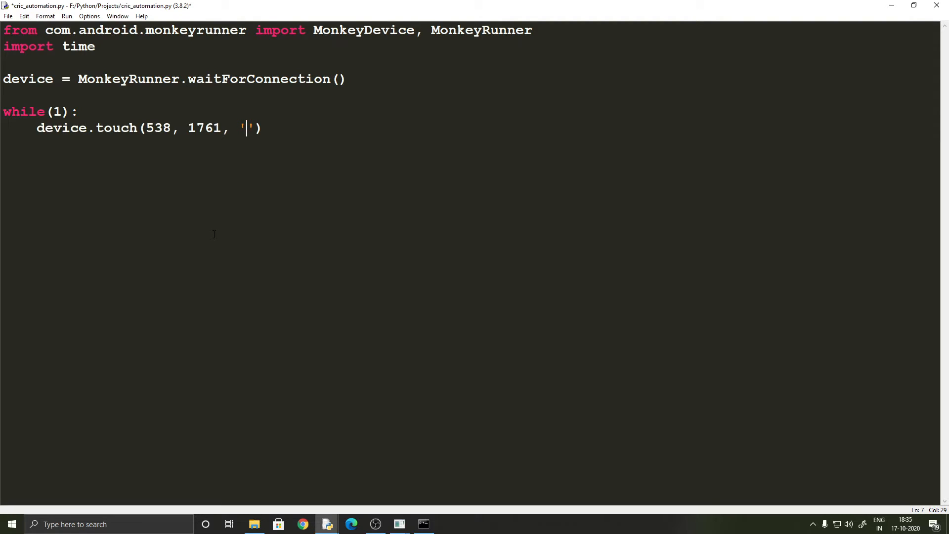
{"action": "type", "text": "DOWN_"}
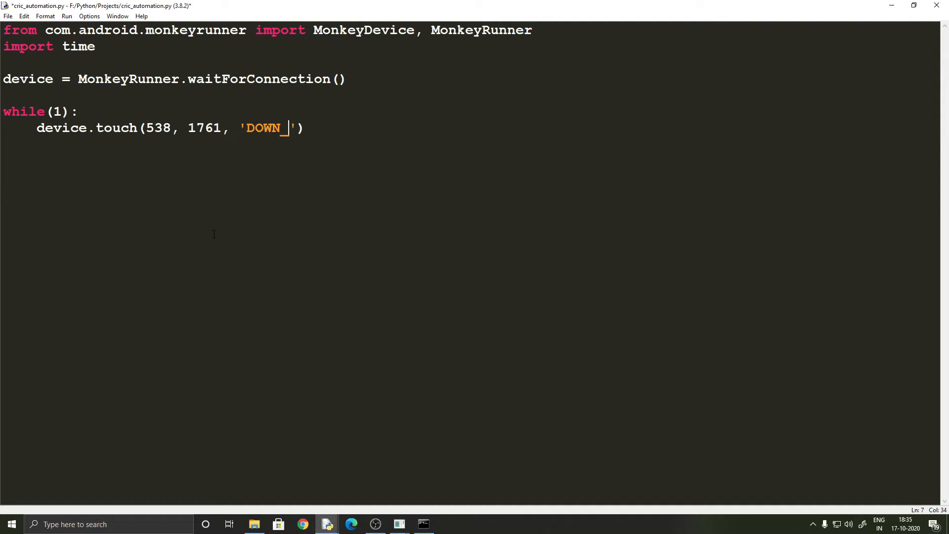
{"action": "type", "text": "AND_UP"}
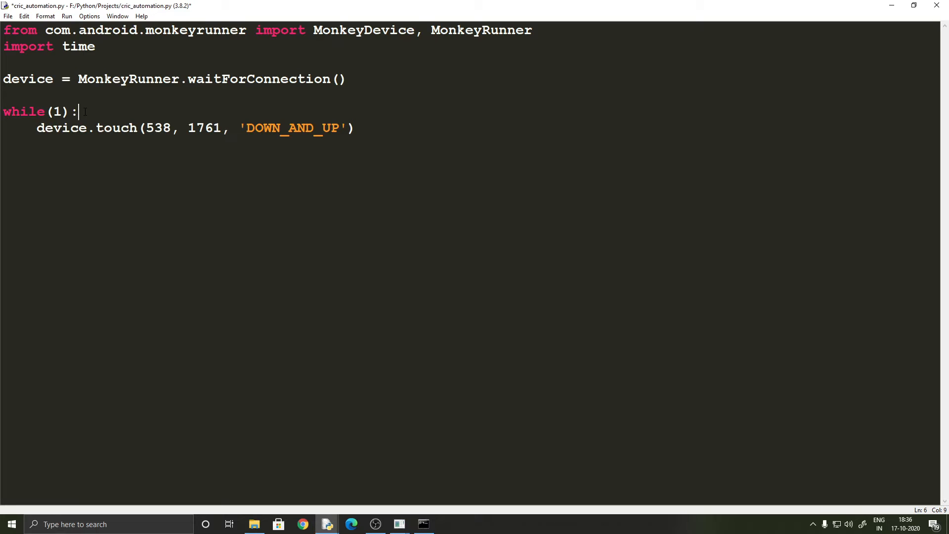
Add time.sleep(0.075) before the tap inside the loop and save the script
{"action": "type", "text": "time"}
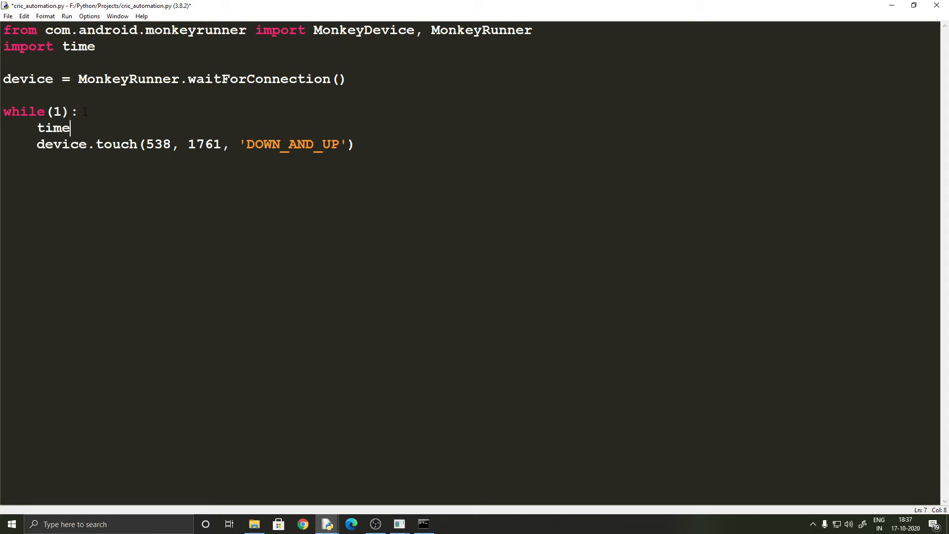
{"action": "type", "text": ".sleep()"}
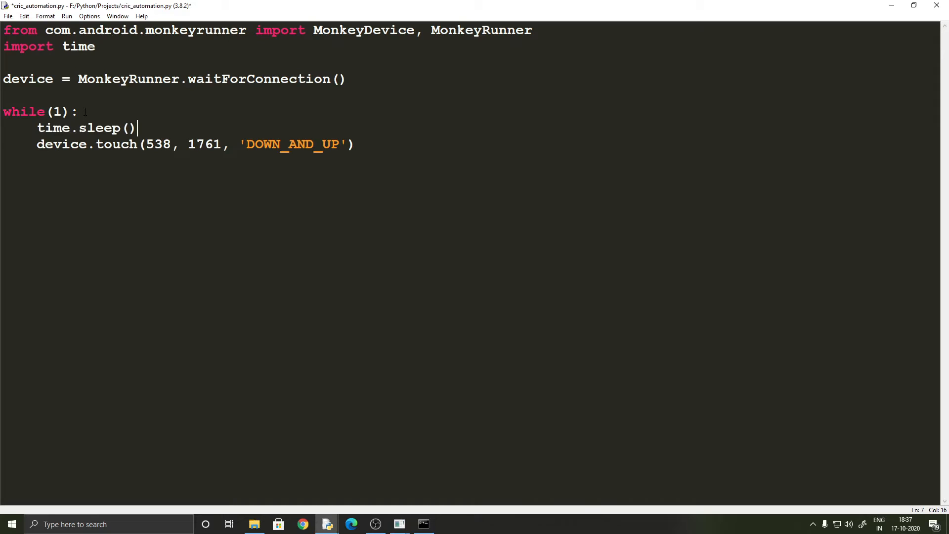
{"action": "type", "text": "0.0"}
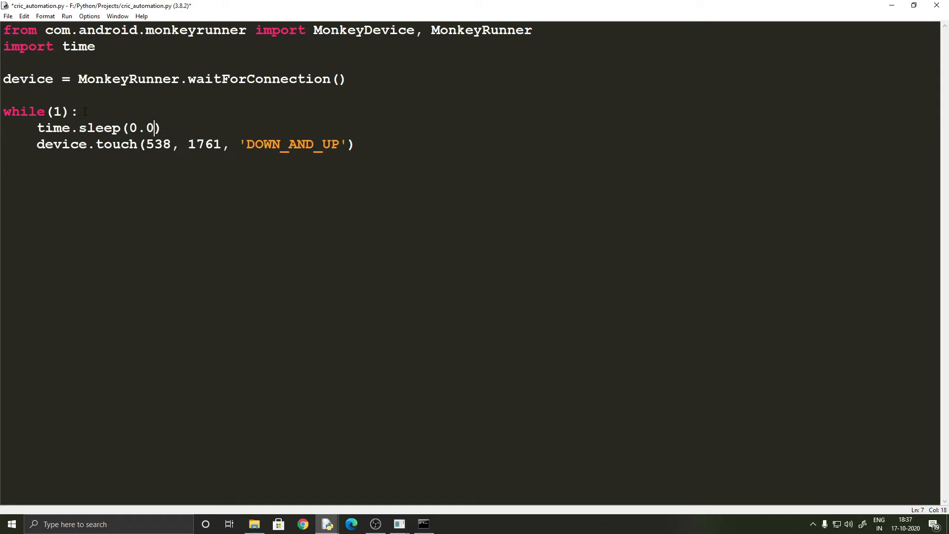
{"action": "type", "text": "75"}
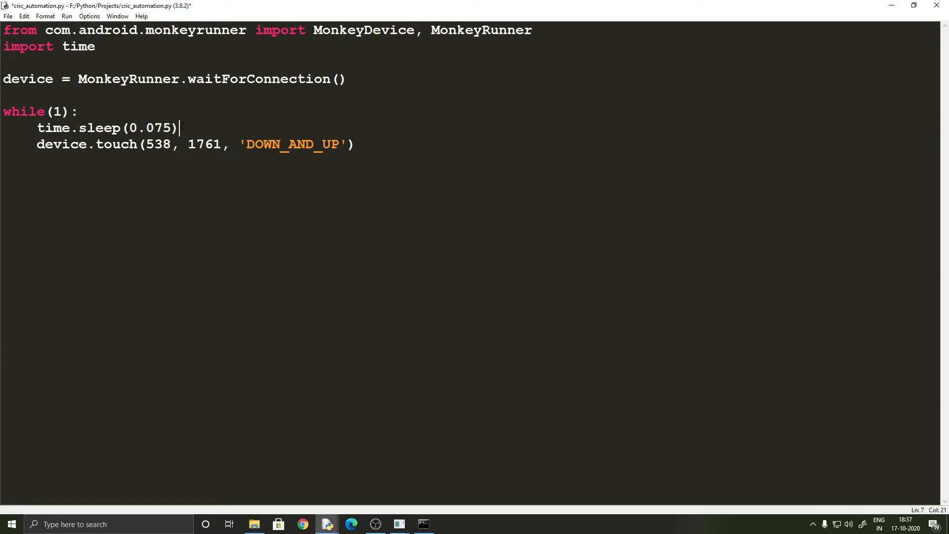
{"action": "key", "text": "ctrl+s"}
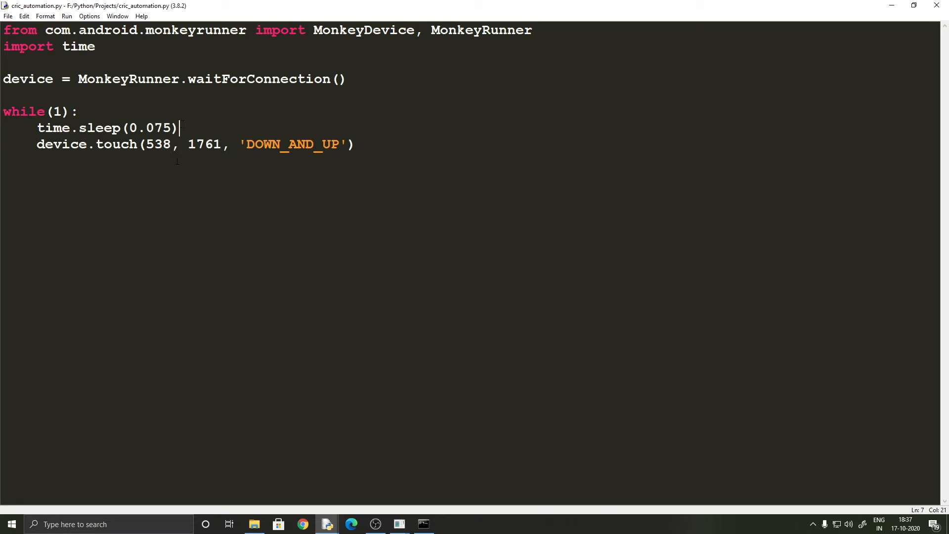
{"action": "left_click", "coordinate": [254, 524]}
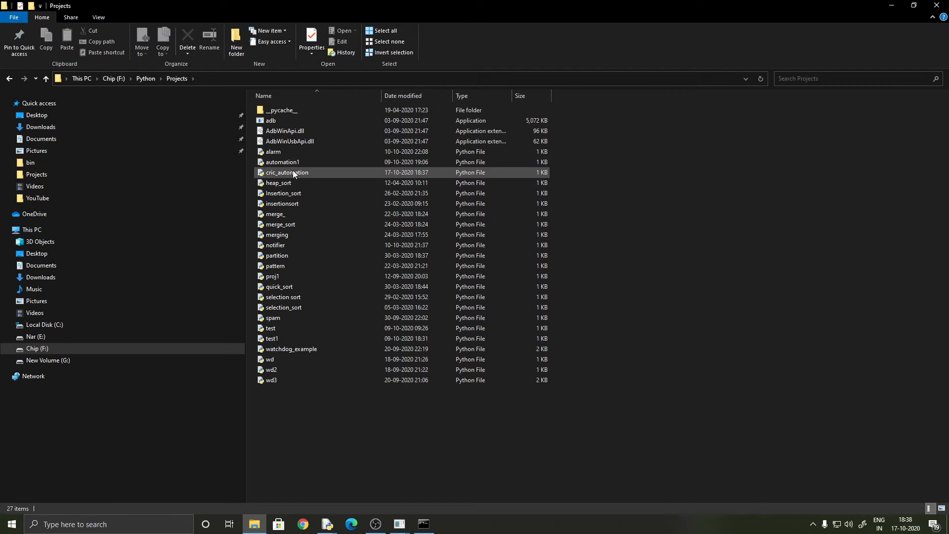
Browse to Android_SDK\tools\bin holding cric_automation.py, then bring up Command Prompt
{"action": "left_click", "coordinate": [286, 172]}
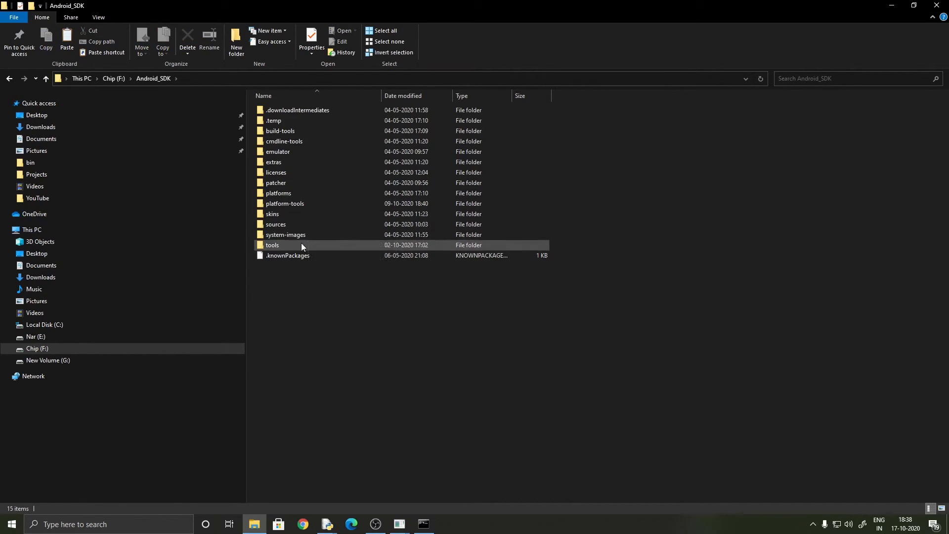
{"action": "double_click", "coordinate": [272, 245]}
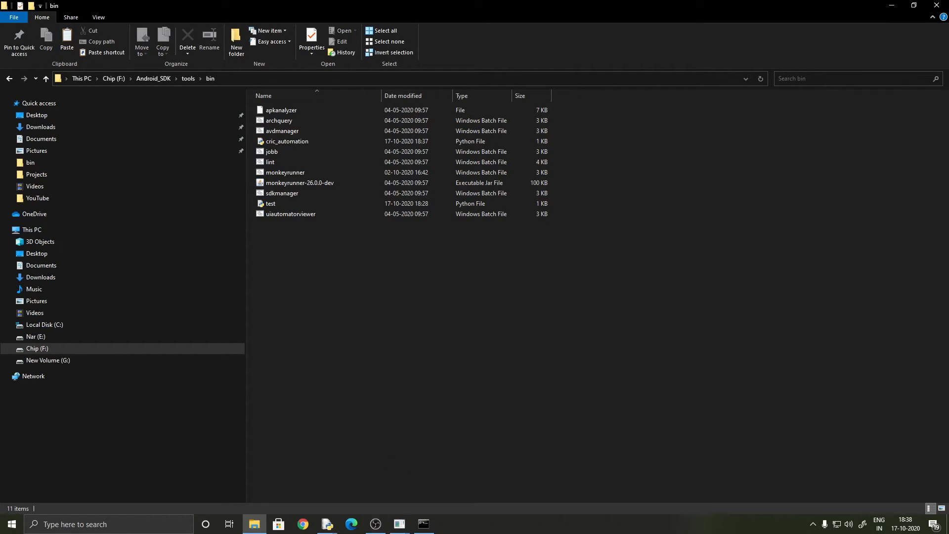
{"action": "left_click", "coordinate": [423, 524]}
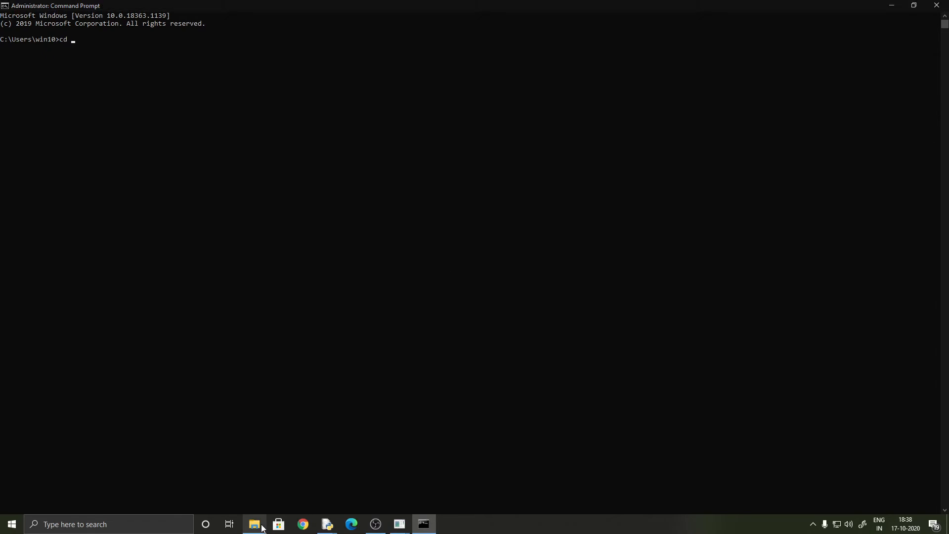
Change to F:\Android_SDK\tools\bin and run monkeyrunner.bat cric_automation.py
{"action": "left_click", "coordinate": [254, 524]}
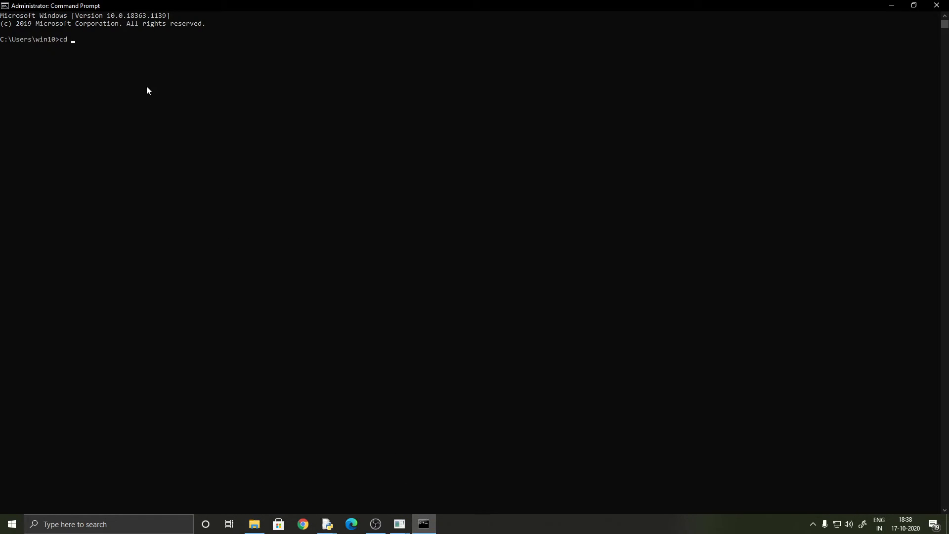
{"action": "type", "text": "F:\\Android_SDK\\tools\\bin"}
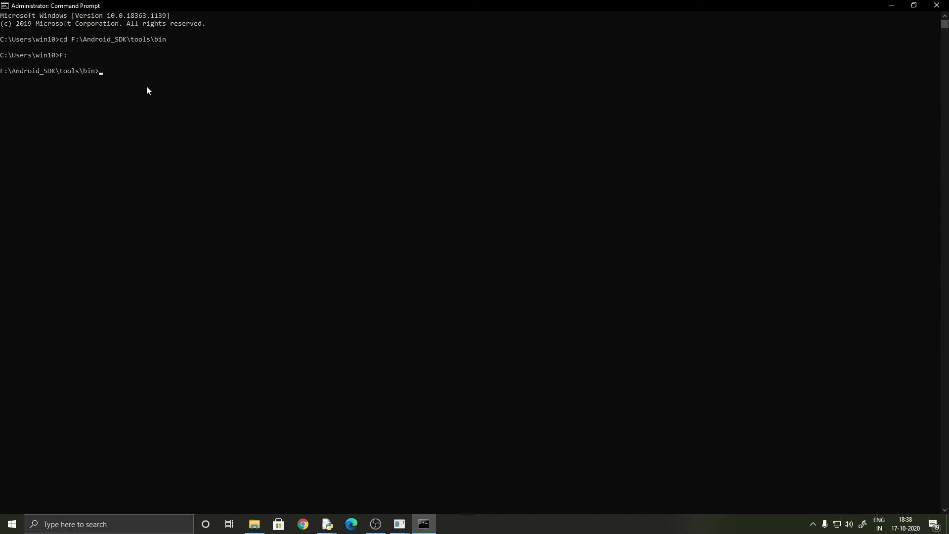
{"action": "mouse_move", "coordinate": [112, 82]}
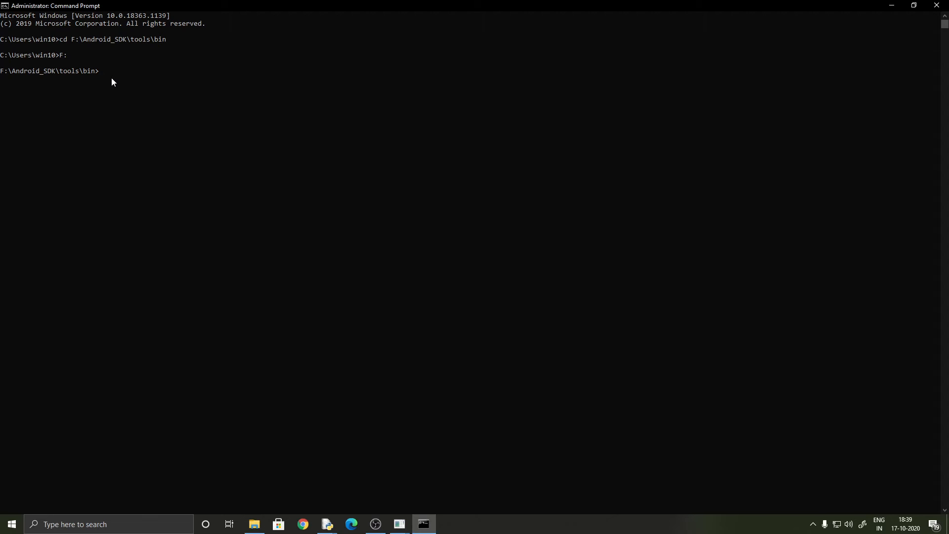
{"action": "type", "text": "monkeyr"}
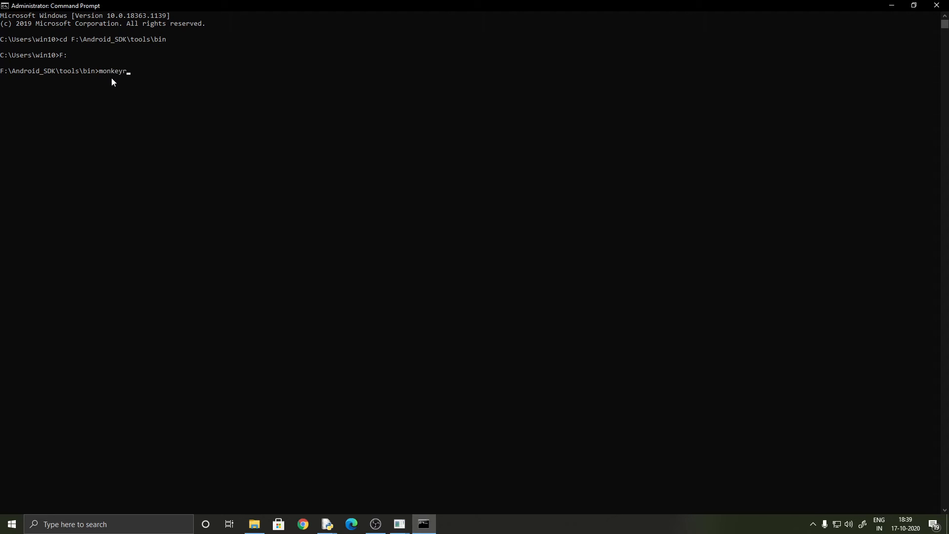
{"action": "type", "text": "unner.bat"}
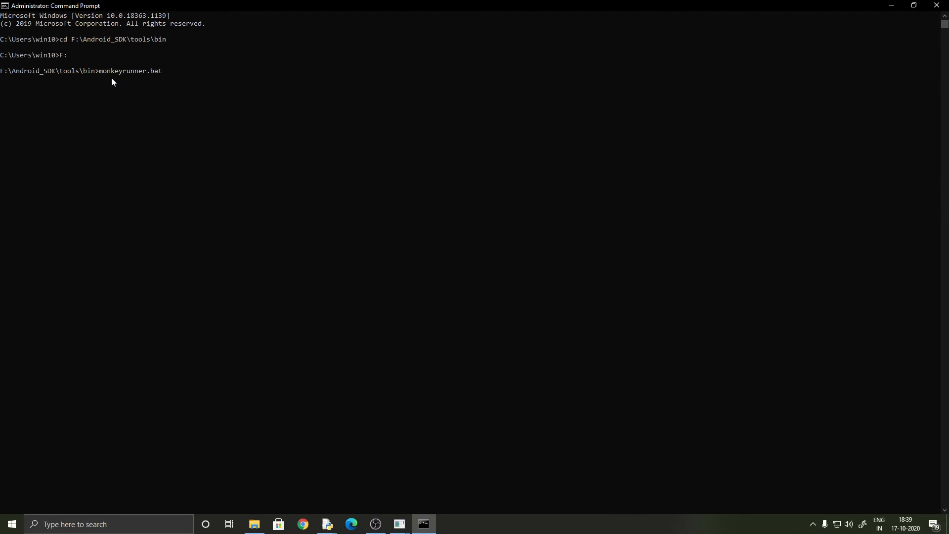
{"action": "type", "text": "cric"}
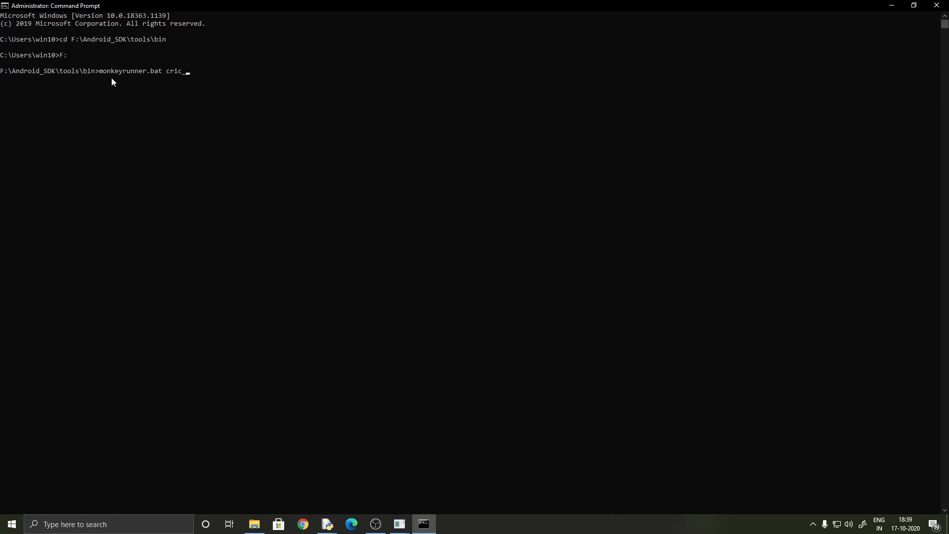
{"action": "type", "text": "automati"}
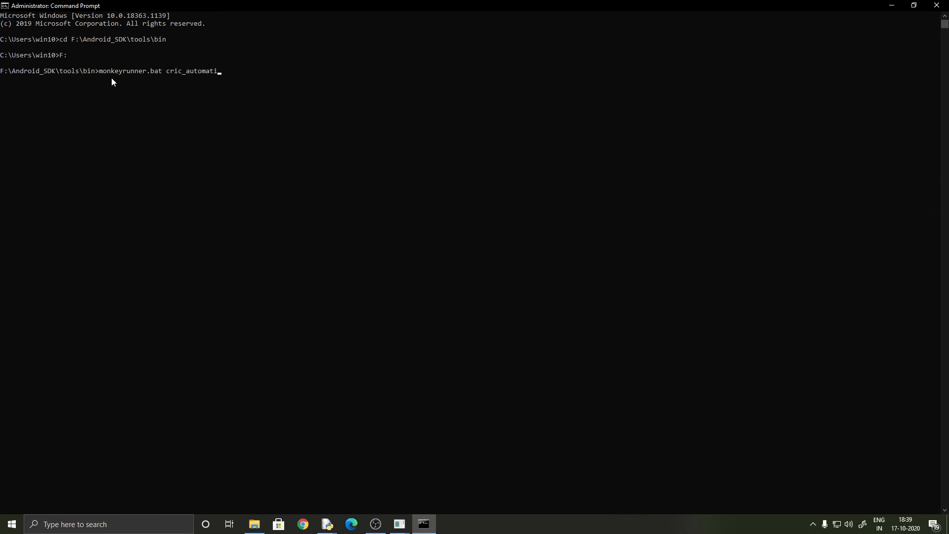
{"action": "type", "text": "on.py"}
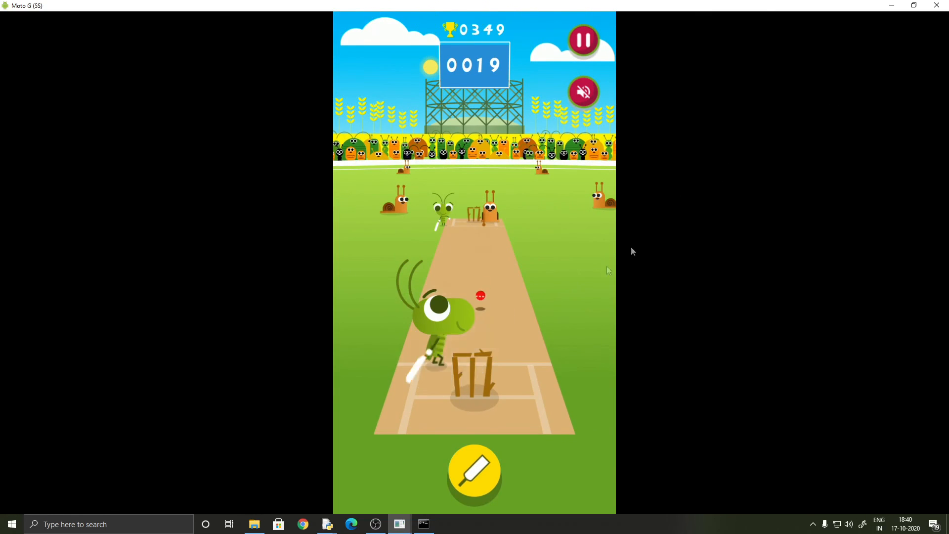
Close the Command Prompt running cric_automation.py after the auto-batted score reaches 19
{"action": "left_click", "coordinate": [423, 524]}
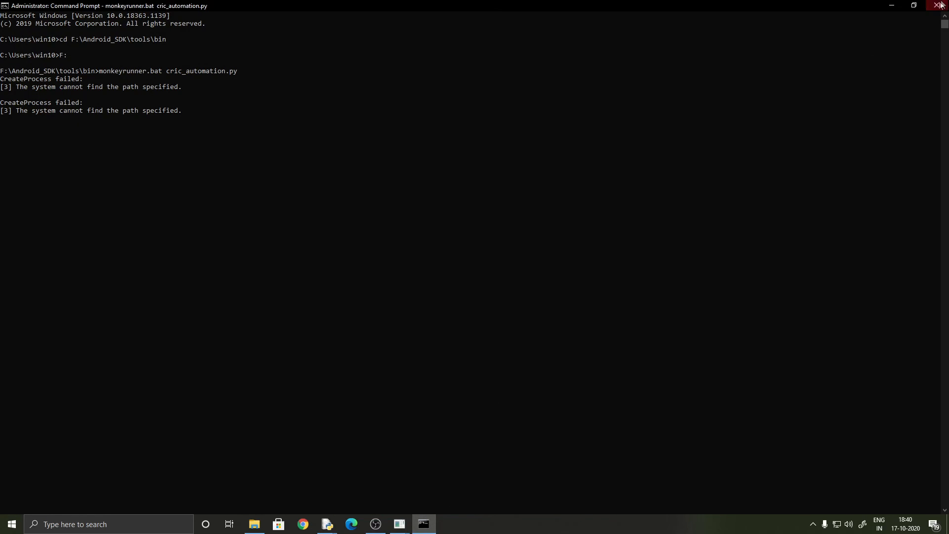